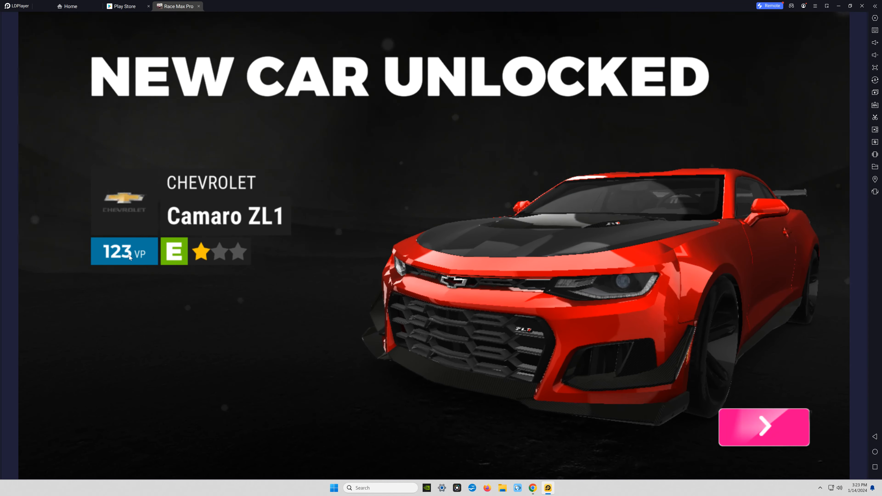
Step: Dismiss the Camaro ZL1 New Car Unlocked screen and return to the garage
{"action": "left_click", "coordinate": [764, 427]}
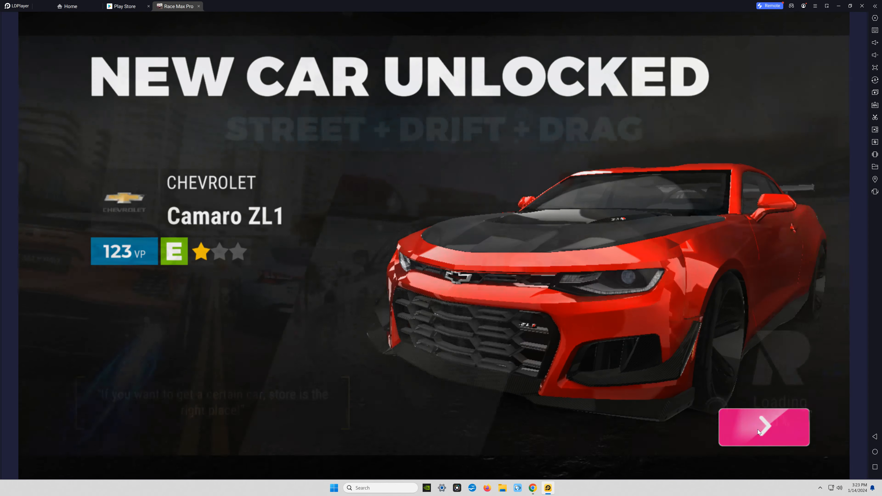
{"action": "left_click", "coordinate": [764, 427]}
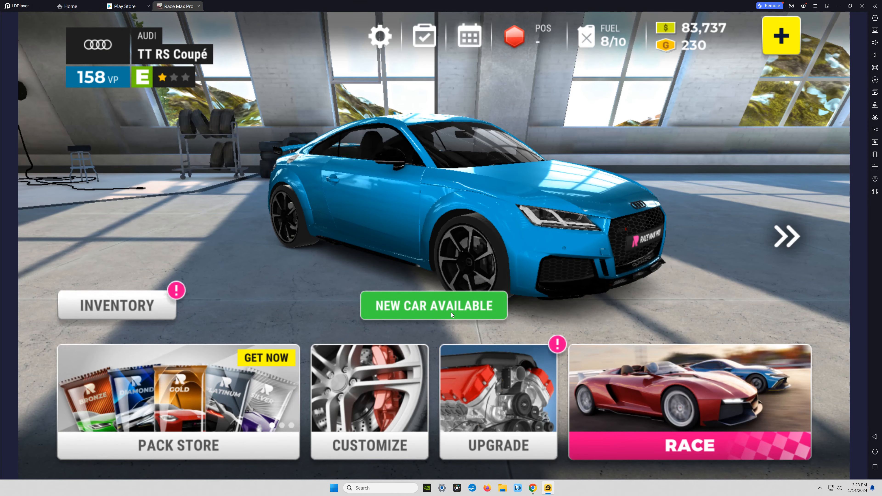
Step: Buy stage 2 nitro, weight and tires for the Camaro ZL1, reaching 153 VP
{"action": "left_click", "coordinate": [787, 237]}
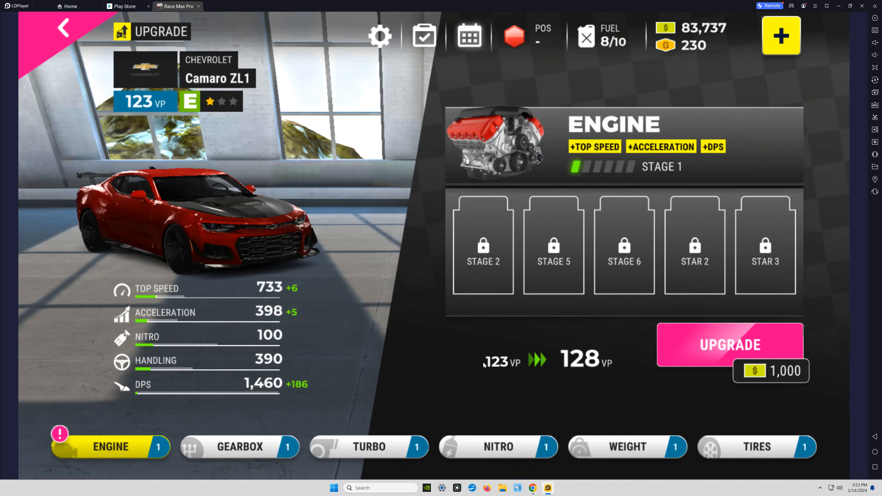
{"action": "mouse_move", "coordinate": [130, 467]}
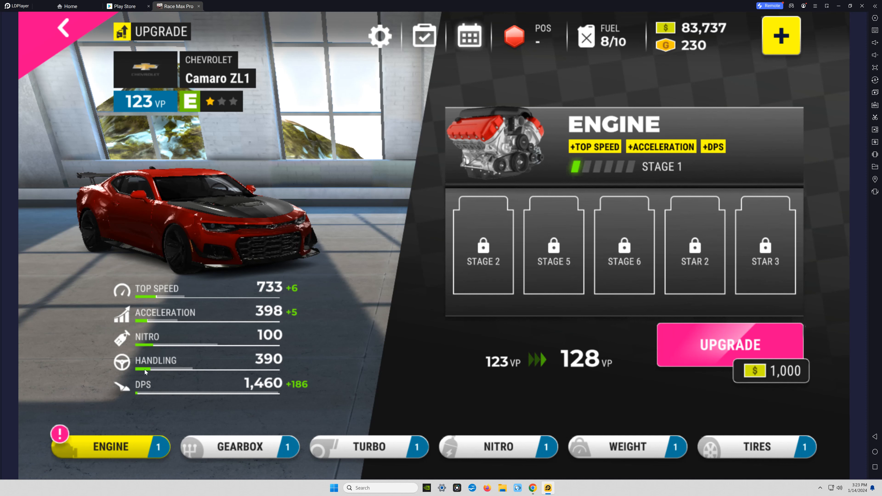
{"action": "mouse_move", "coordinate": [279, 326]}
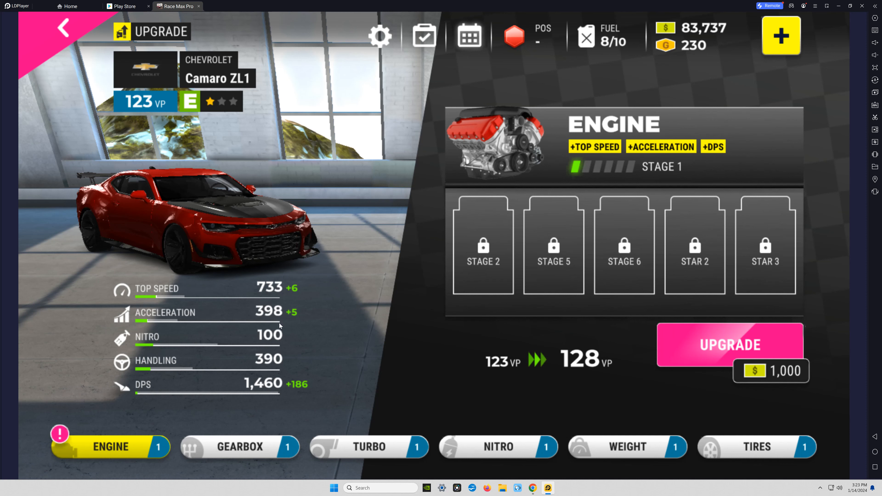
{"action": "mouse_move", "coordinate": [261, 347]}
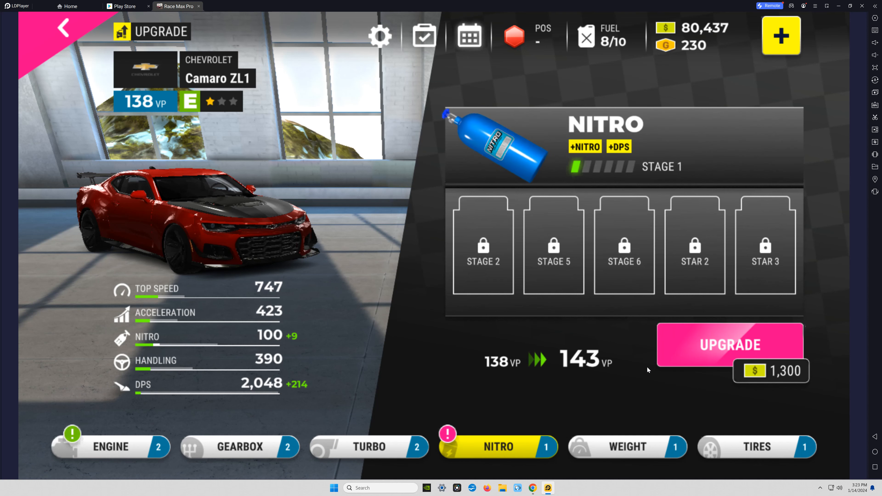
{"action": "mouse_move", "coordinate": [609, 368]}
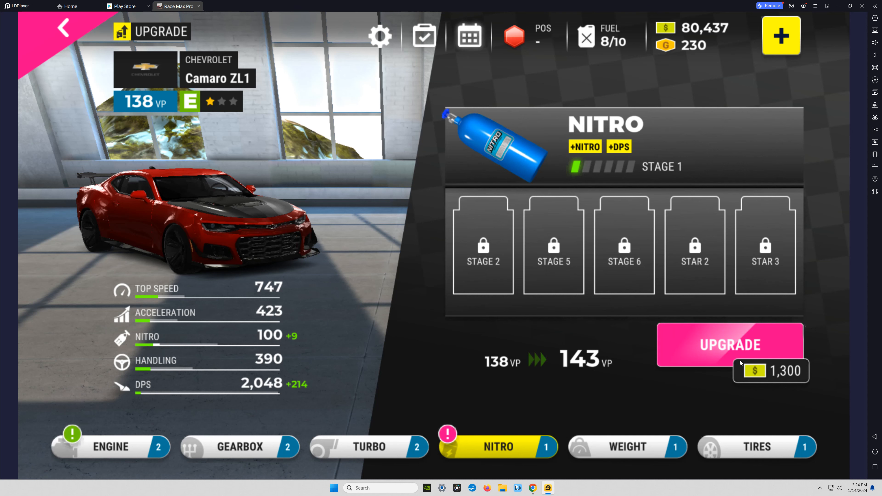
{"action": "left_click", "coordinate": [729, 344]}
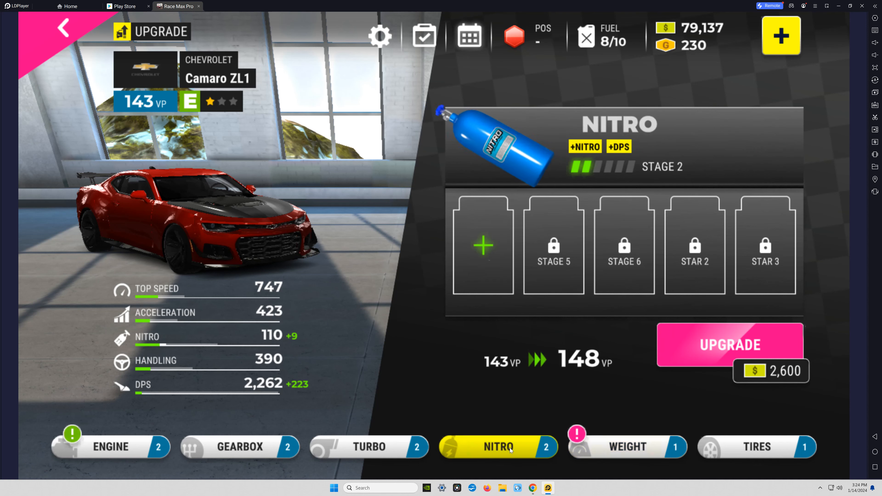
{"action": "left_click", "coordinate": [626, 447]}
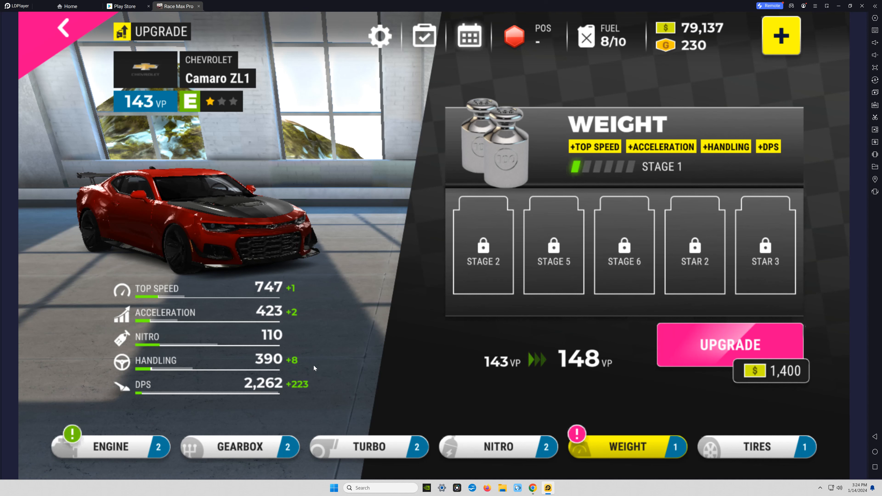
{"action": "mouse_move", "coordinate": [654, 429]}
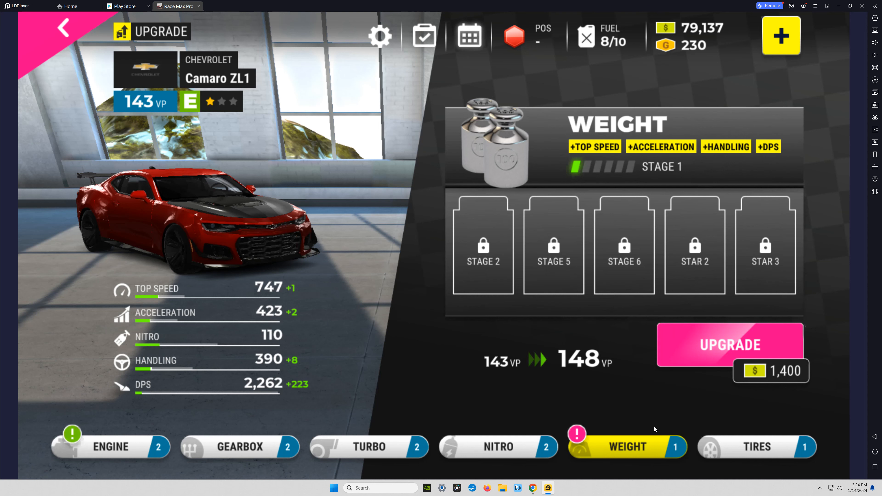
{"action": "left_click", "coordinate": [756, 446]}
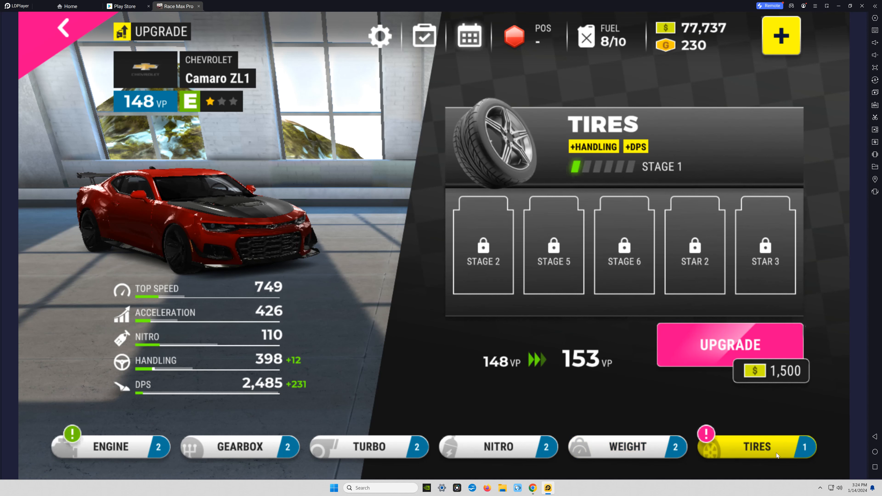
{"action": "left_click", "coordinate": [110, 447]}
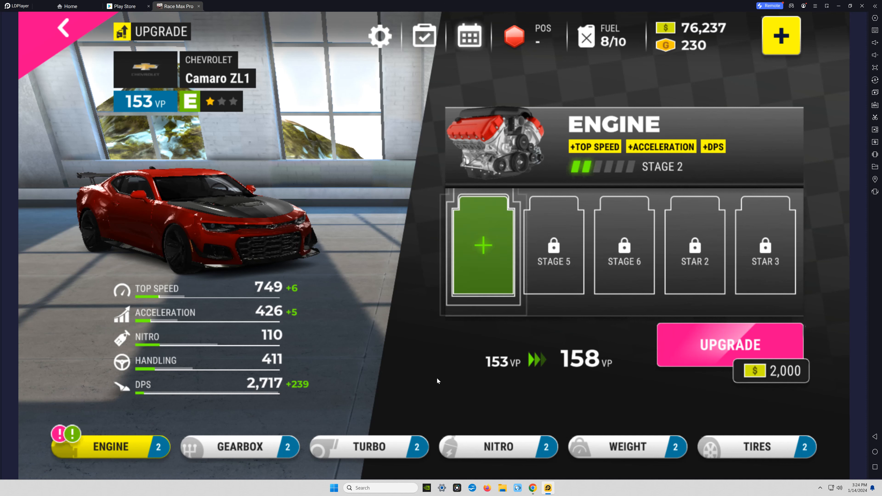
{"action": "mouse_move", "coordinate": [487, 379]}
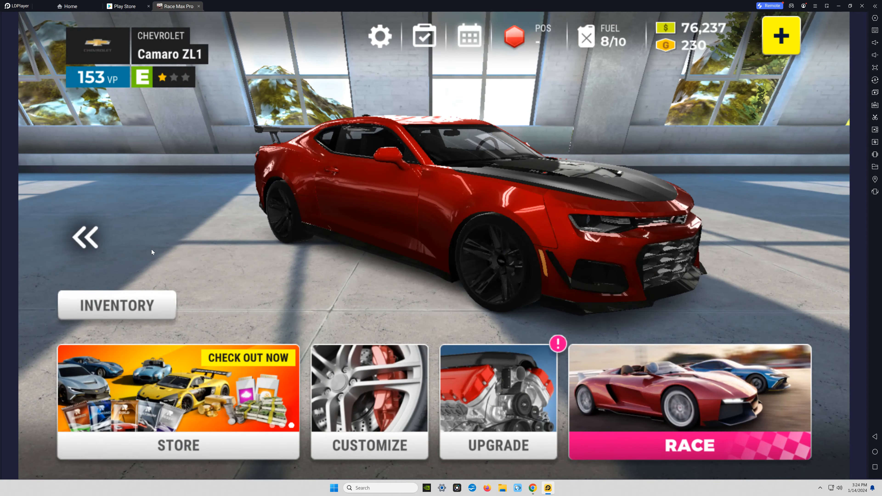
Step: View the Audi TT RS Coupé's upgrade screen without buying anything
{"action": "left_click", "coordinate": [85, 236]}
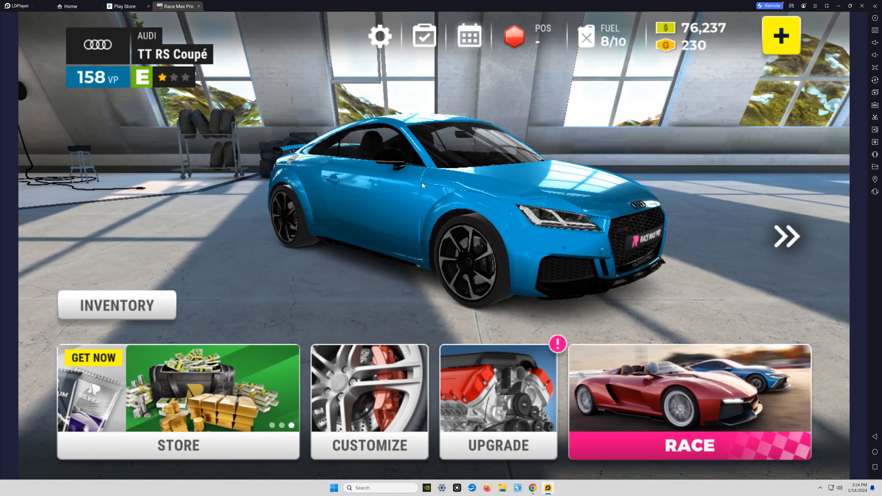
{"action": "left_click", "coordinate": [497, 402]}
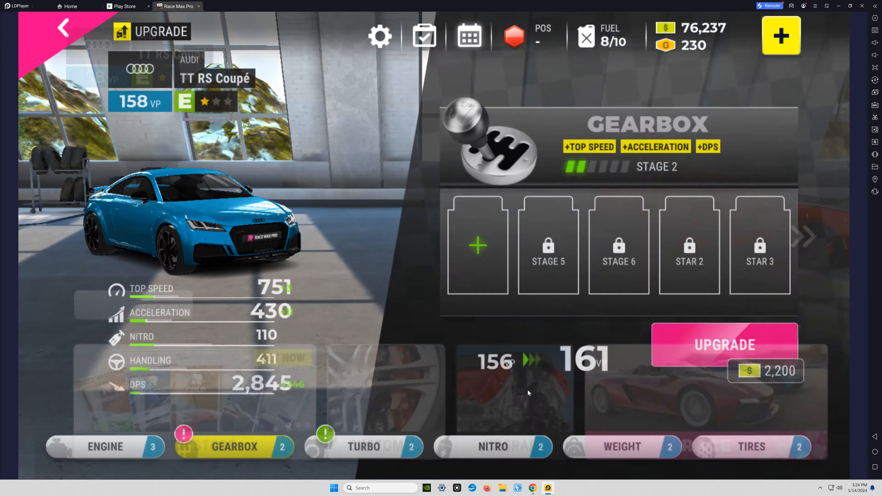
{"action": "left_click", "coordinate": [724, 344]}
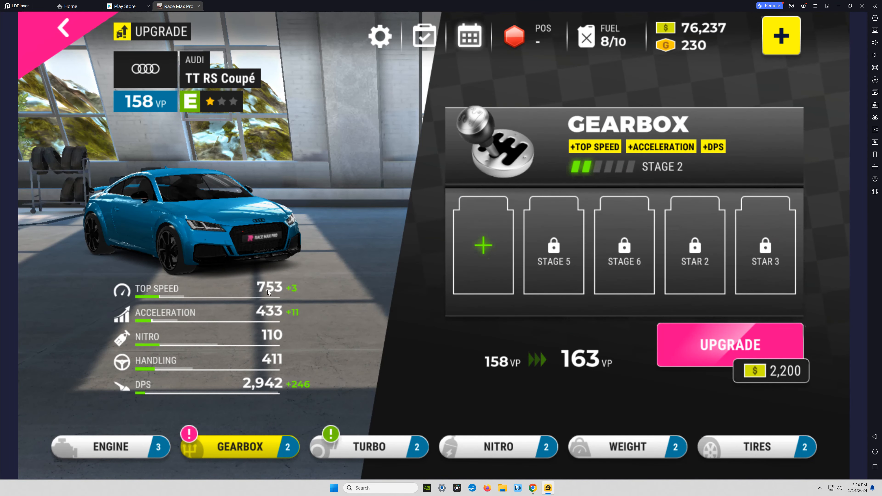
{"action": "mouse_move", "coordinate": [269, 352]}
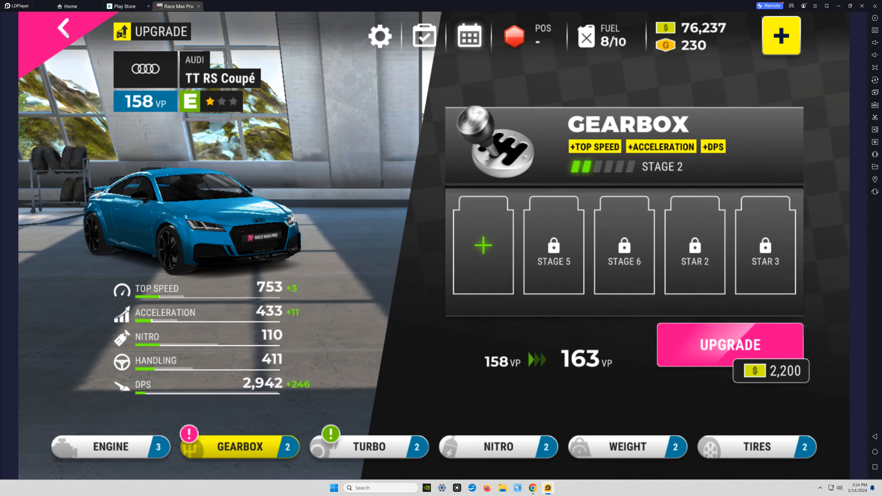
Step: Return to the garage and view the Camaro ZL1's engine upgrade (153 to 158 VP)
{"action": "left_click", "coordinate": [63, 29]}
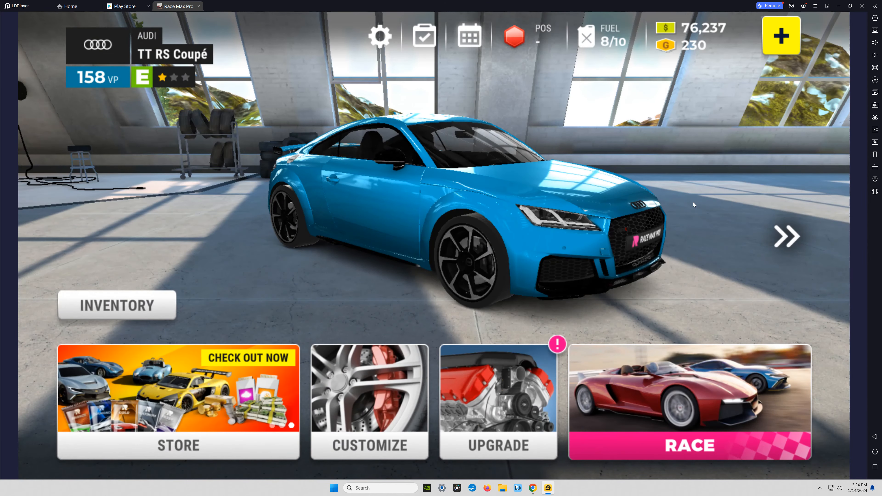
{"action": "left_click", "coordinate": [786, 236]}
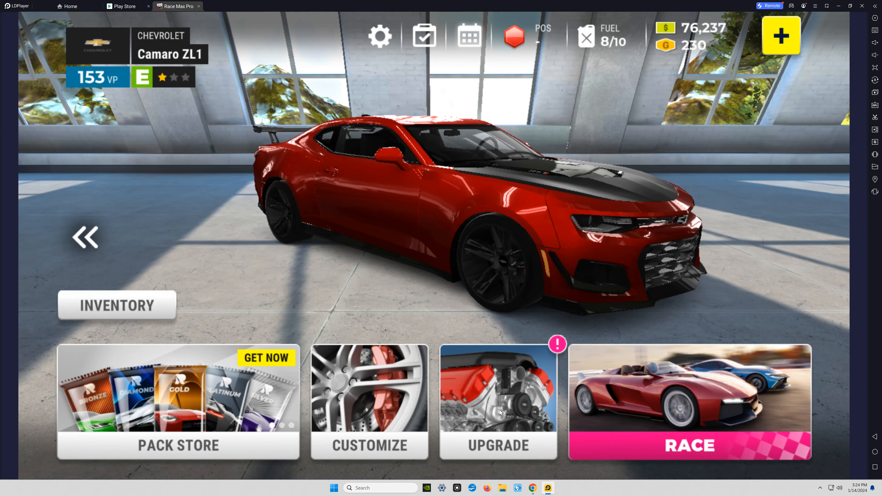
{"action": "left_click", "coordinate": [497, 402]}
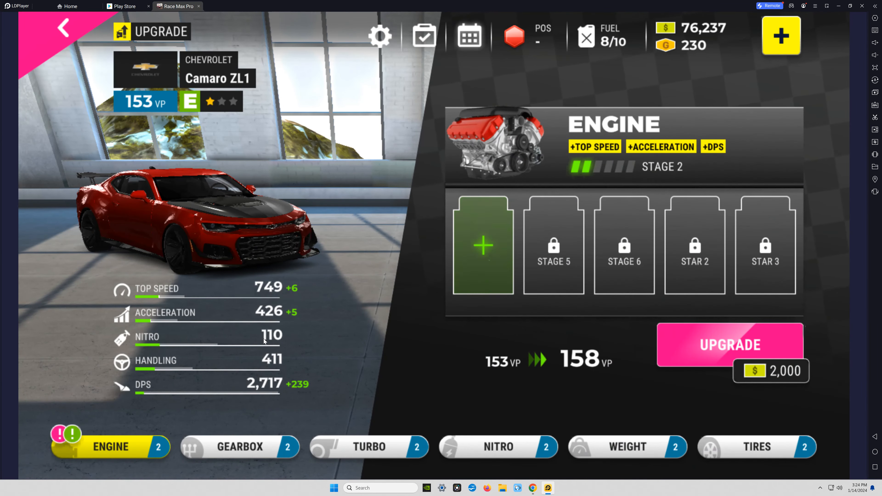
{"action": "mouse_move", "coordinate": [194, 387]}
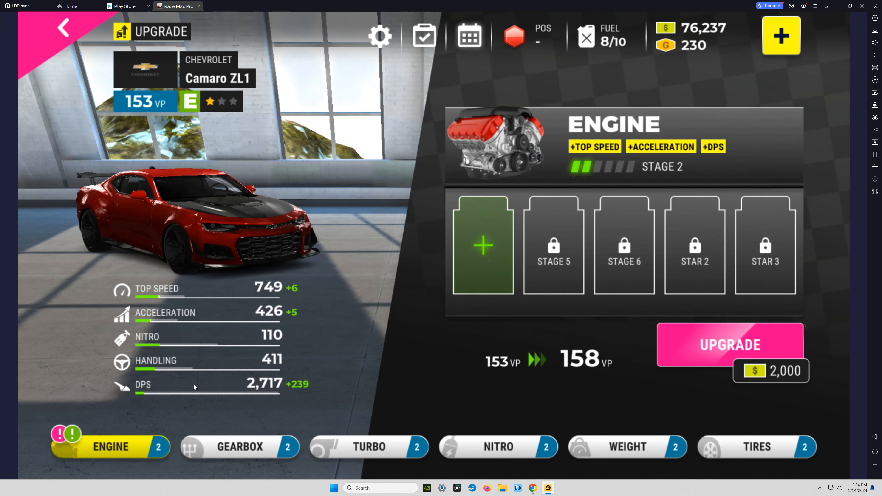
{"action": "mouse_move", "coordinate": [200, 422]}
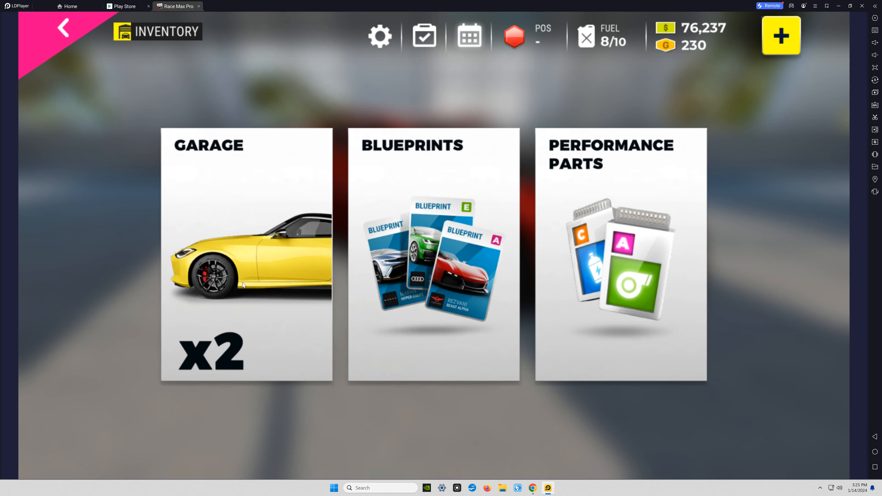
Step: Move the blue Audi so the Camaro ZL1 takes garage slot 1, then close the overview
{"action": "left_click", "coordinate": [246, 253]}
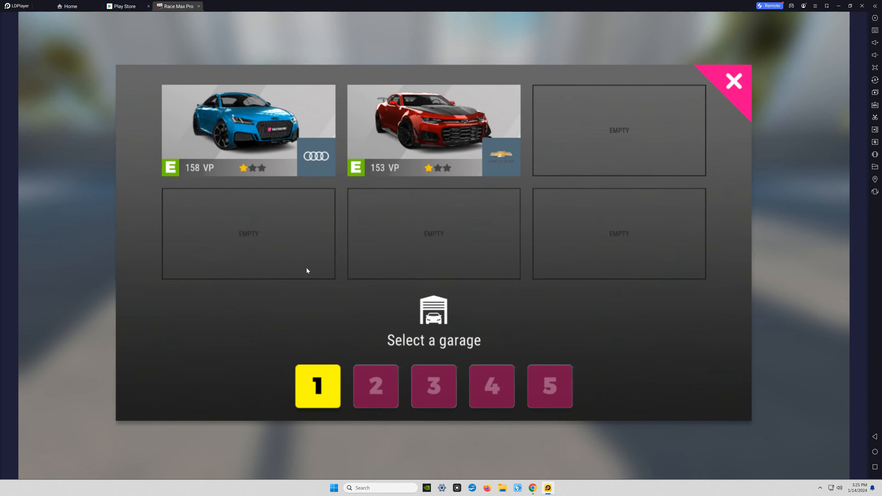
{"action": "mouse_move", "coordinate": [433, 263]}
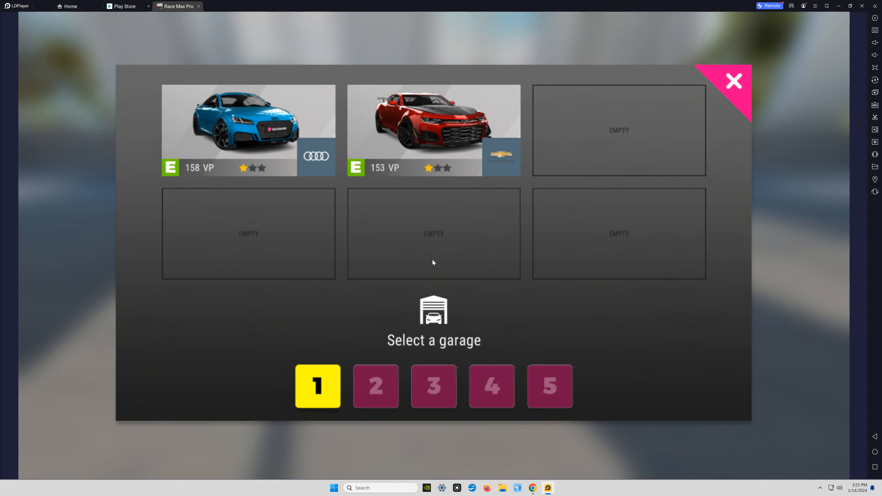
{"action": "mouse_move", "coordinate": [431, 135]}
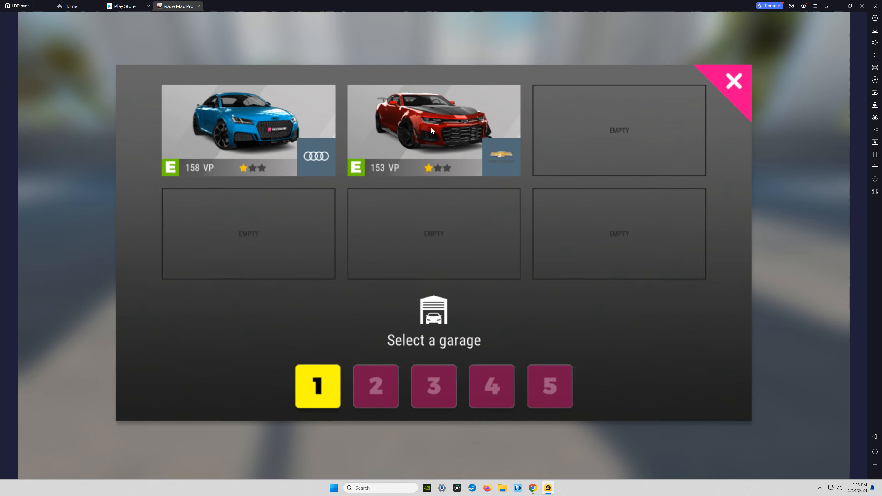
{"action": "left_click", "coordinate": [434, 118]}
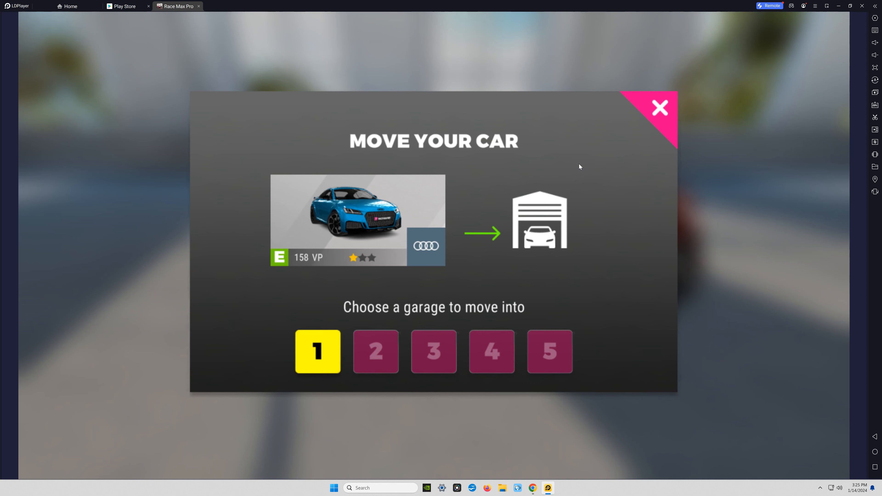
{"action": "mouse_move", "coordinate": [591, 167]}
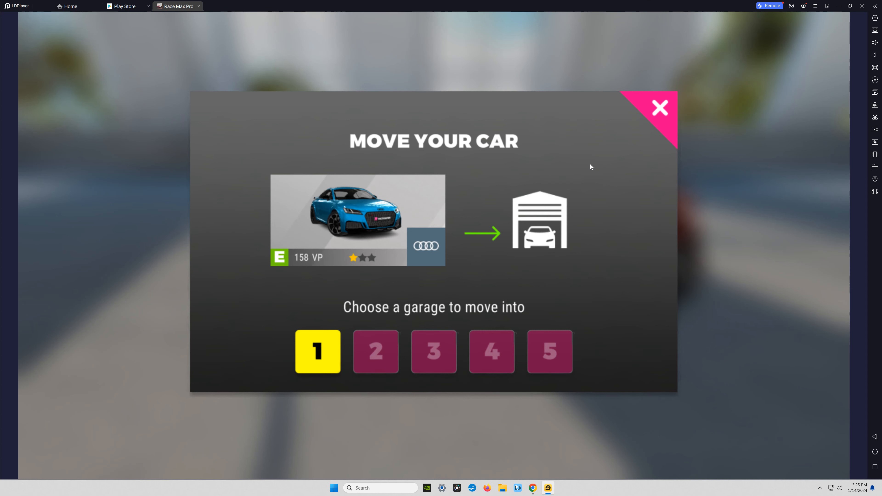
{"action": "mouse_move", "coordinate": [478, 260]}
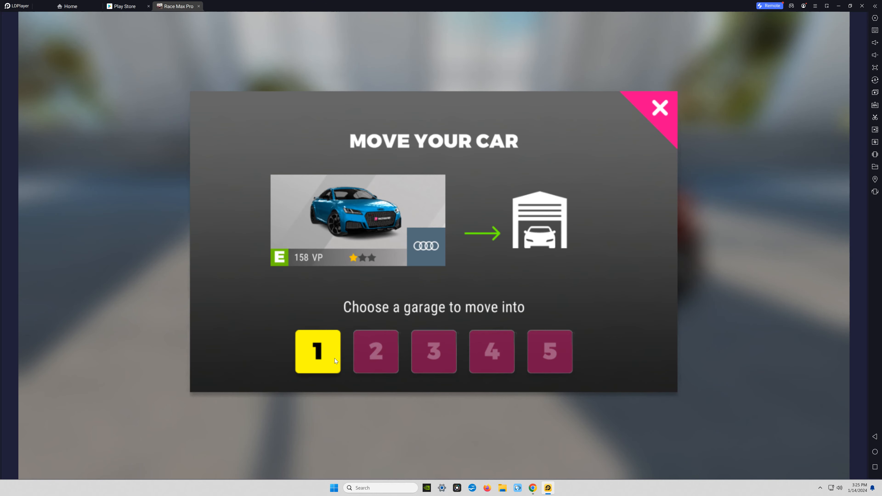
{"action": "left_click", "coordinate": [317, 351]}
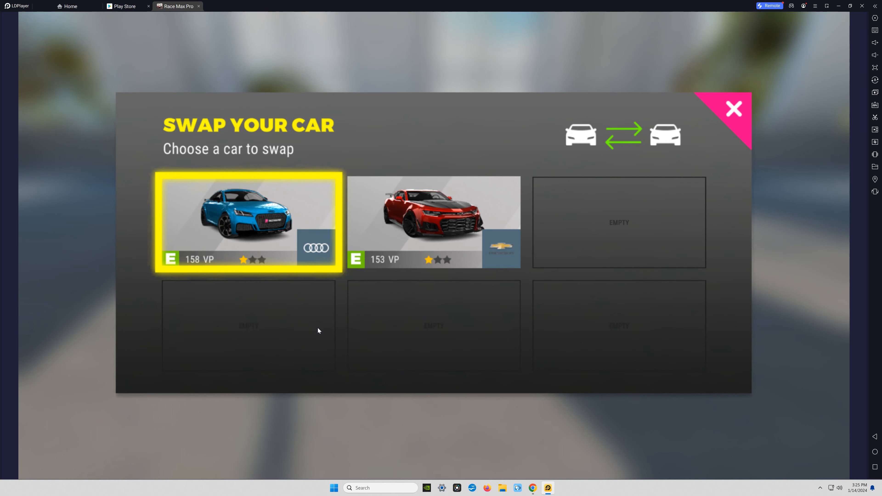
{"action": "mouse_move", "coordinate": [323, 328]}
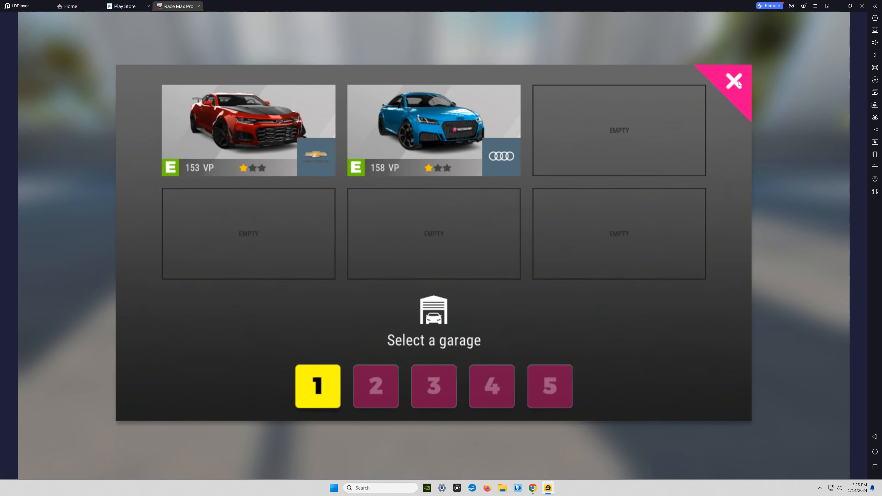
{"action": "left_click", "coordinate": [734, 80]}
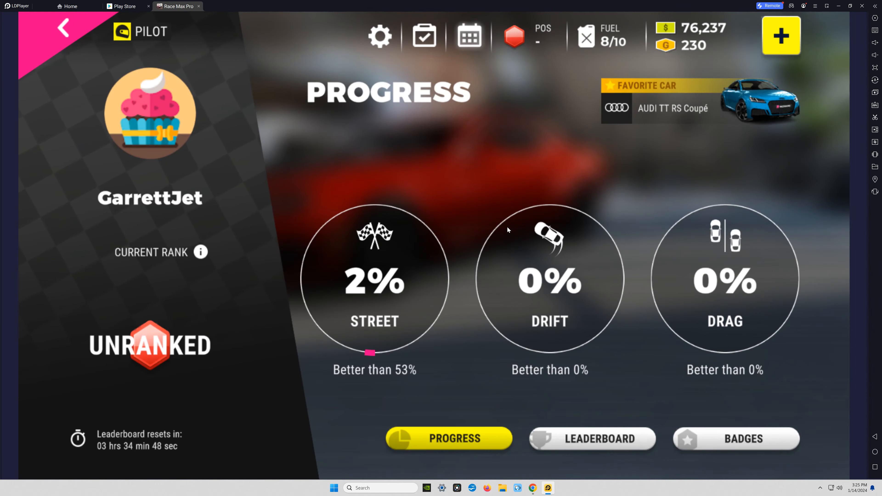
{"action": "mouse_move", "coordinate": [85, 45]}
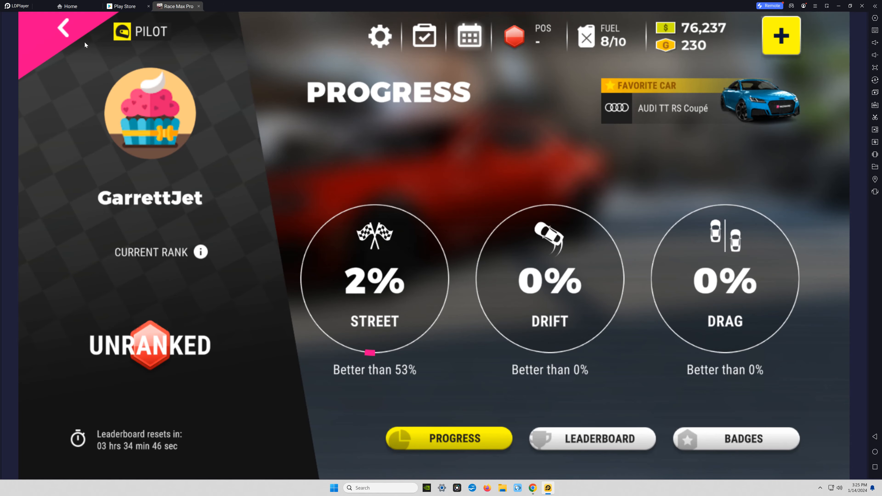
Step: Leave the Pilot Progress page for the garage featuring the Camaro ZL1
{"action": "left_click", "coordinate": [62, 28]}
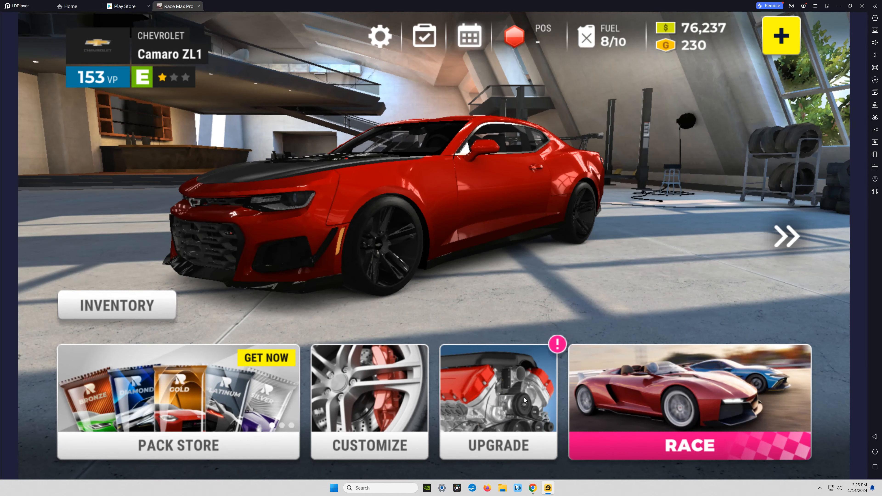
Step: Preview orange, dark blue and purple body paints on the Camaro, then keep it red
{"action": "left_click", "coordinate": [369, 401]}
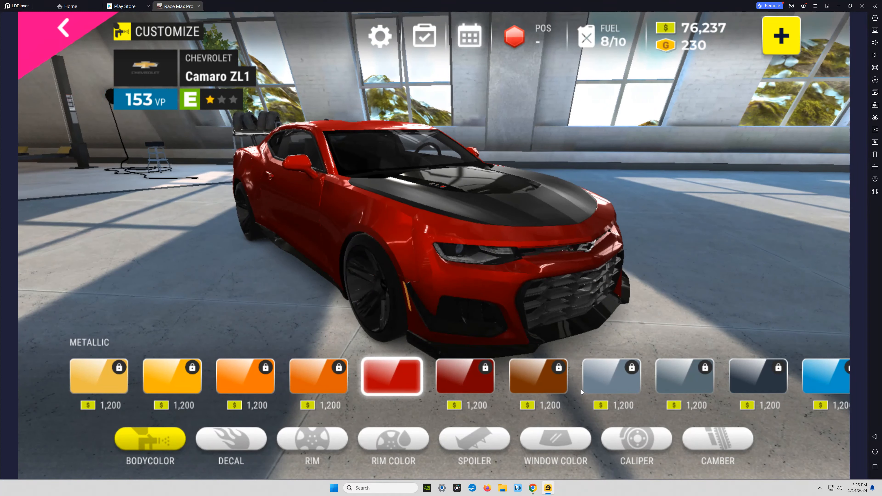
{"action": "left_click", "coordinate": [318, 375]}
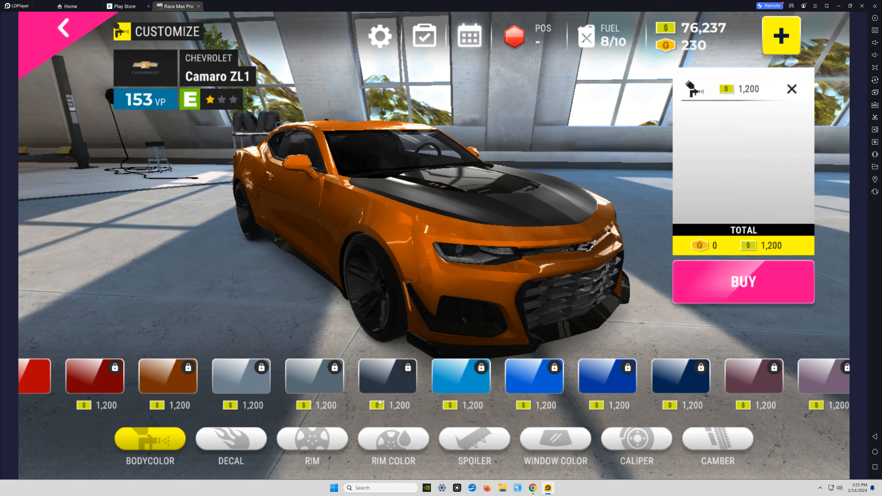
{"action": "left_click", "coordinate": [505, 375]}
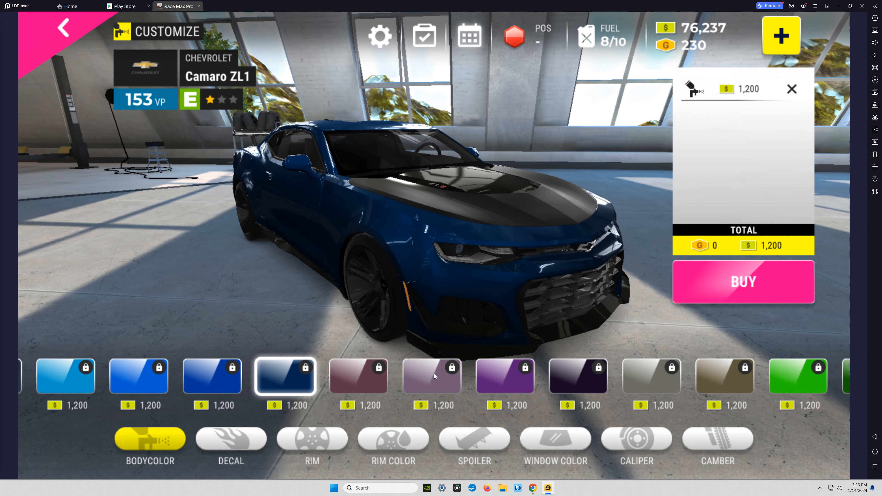
{"action": "left_click", "coordinate": [504, 376]}
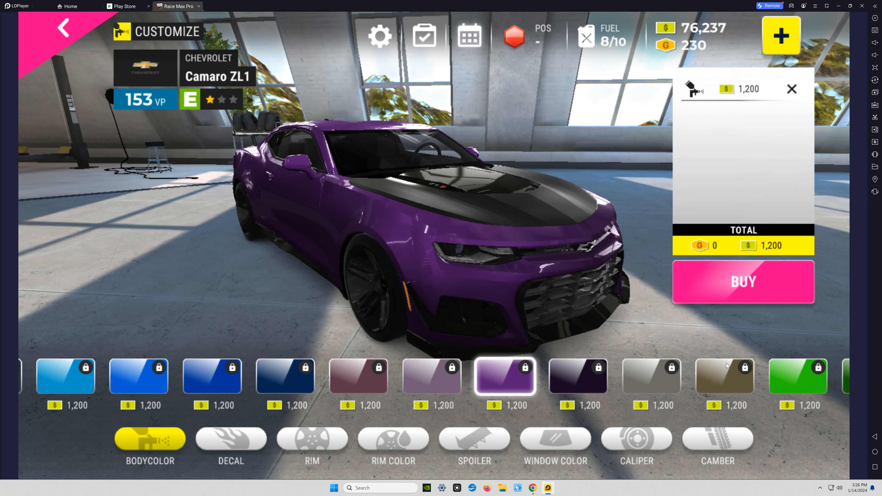
{"action": "left_click", "coordinate": [491, 376]}
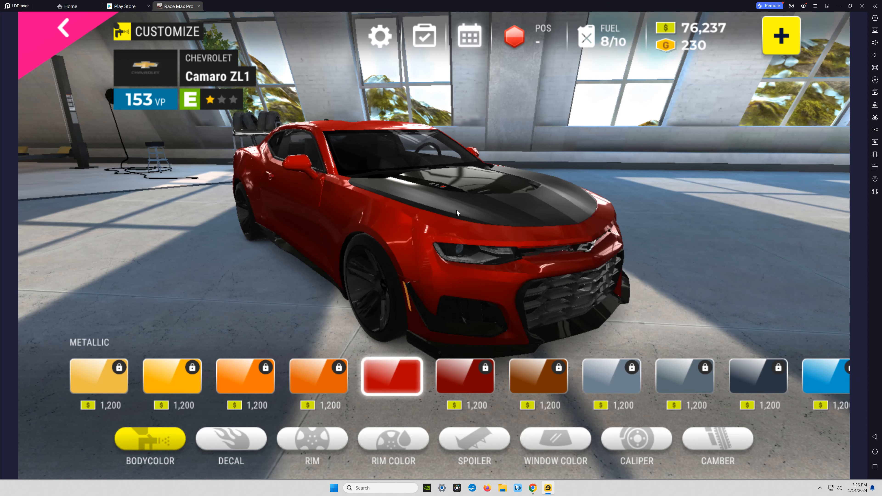
{"action": "mouse_move", "coordinate": [283, 453]}
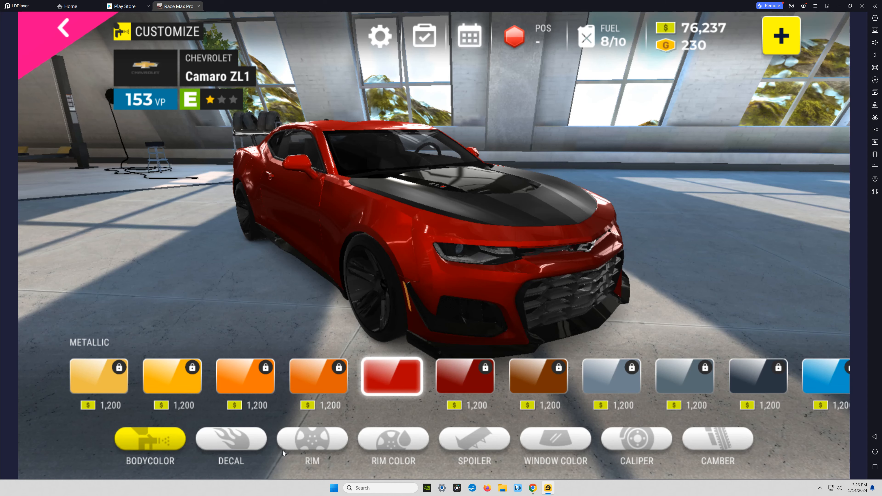
Step: Preview five-spoke, multi-spoke and another rim design, then leave with the black wheels
{"action": "left_click", "coordinate": [311, 438]}
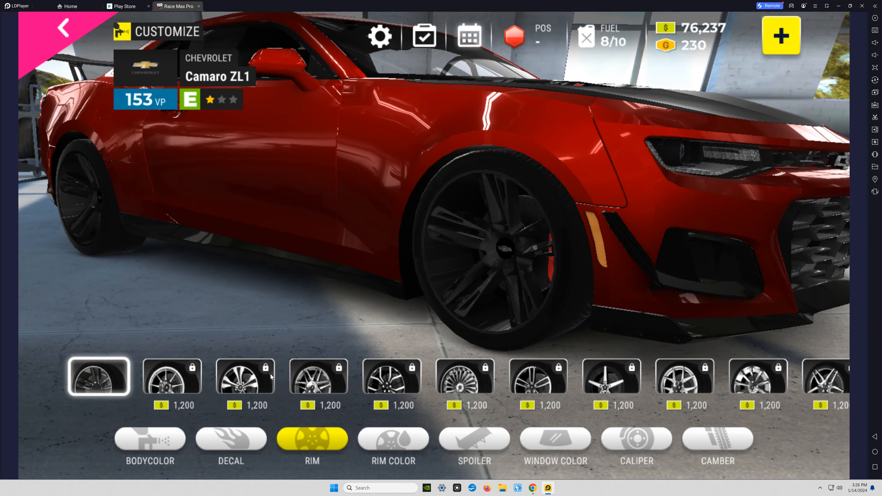
{"action": "left_click", "coordinate": [244, 375]}
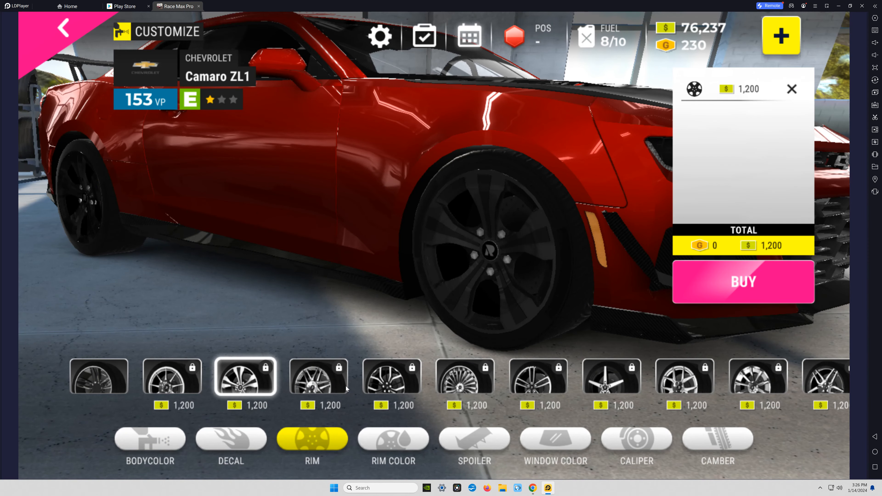
{"action": "left_click", "coordinate": [465, 376]}
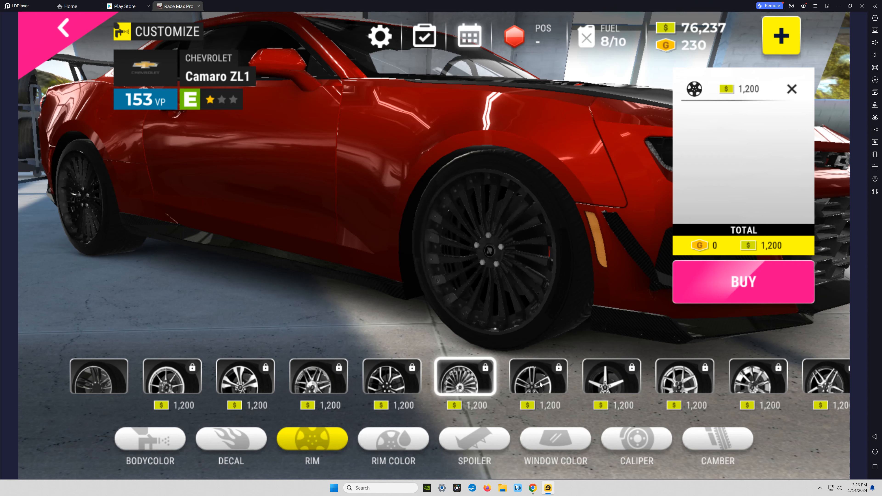
{"action": "left_click", "coordinate": [537, 375]}
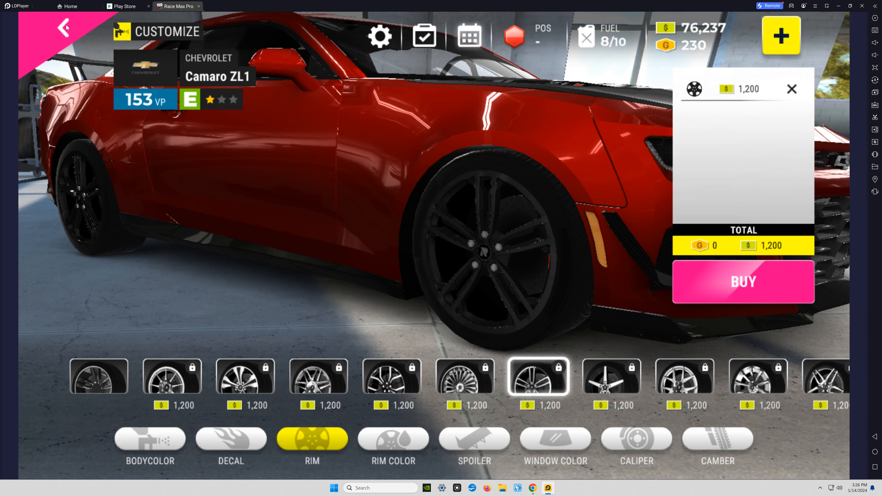
{"action": "left_click", "coordinate": [63, 29]}
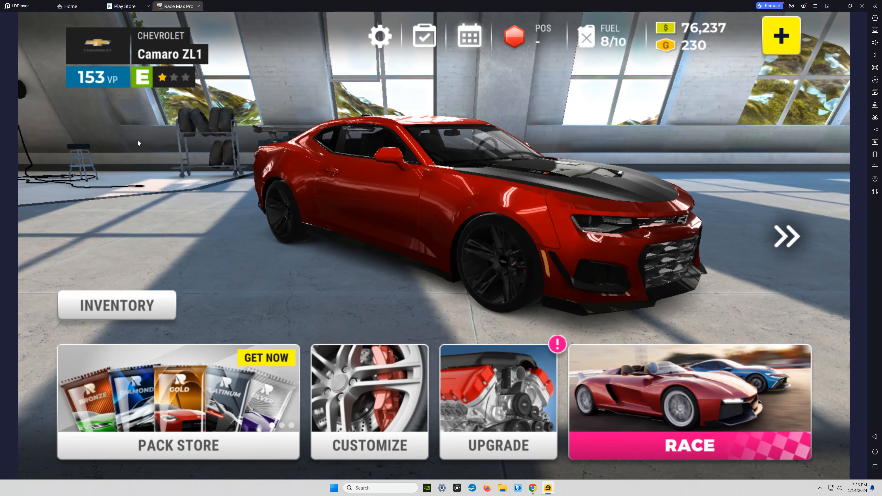
{"action": "mouse_move", "coordinate": [794, 219]}
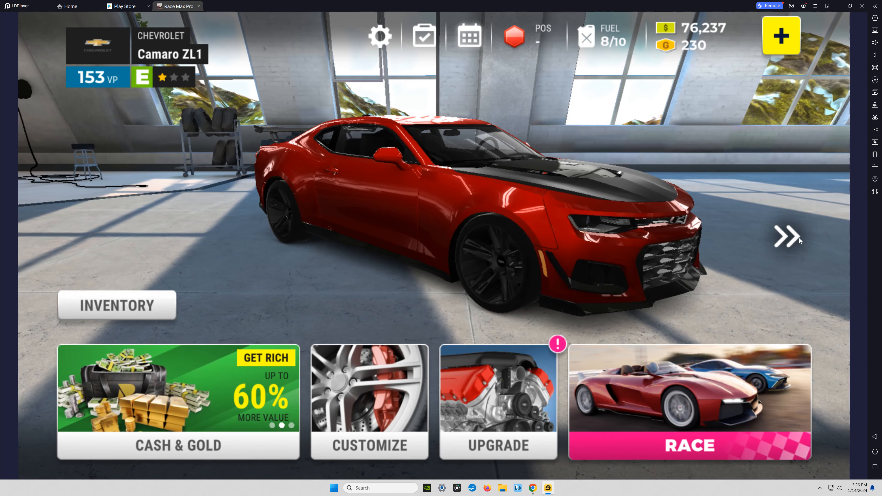
Step: Upgrade the Camaro's gearbox and turbo to stage 3, reaching 183 VP, and return to the garage
{"action": "left_click", "coordinate": [497, 402]}
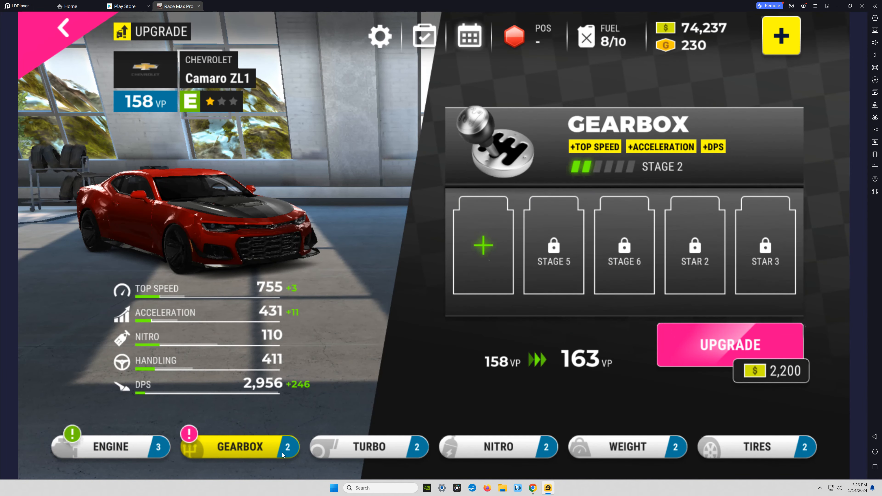
{"action": "left_click", "coordinate": [369, 446]}
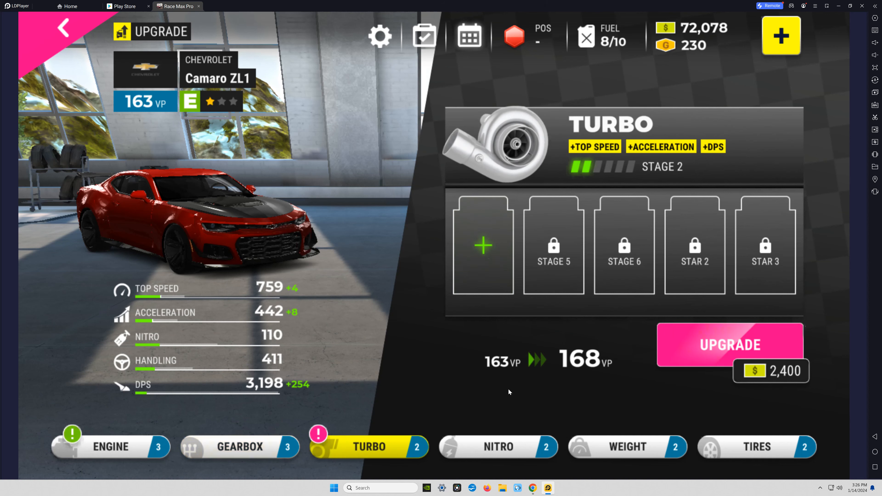
{"action": "left_click", "coordinate": [729, 344]}
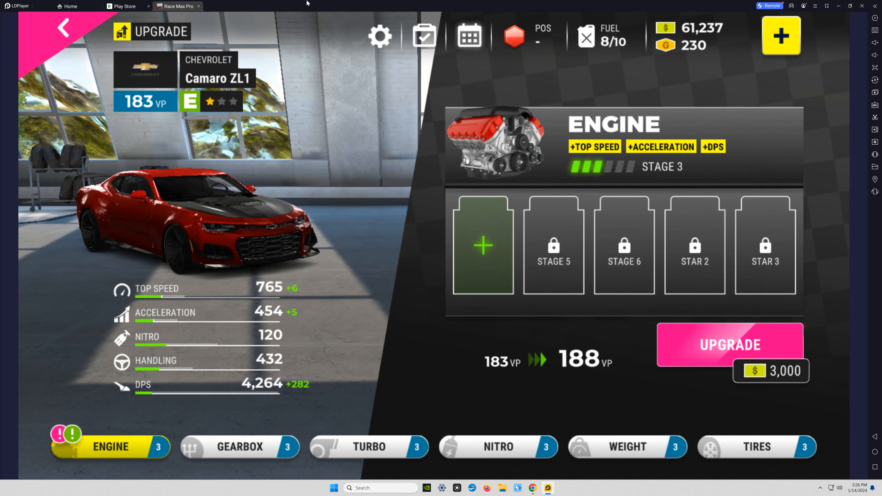
{"action": "left_click", "coordinate": [62, 28]}
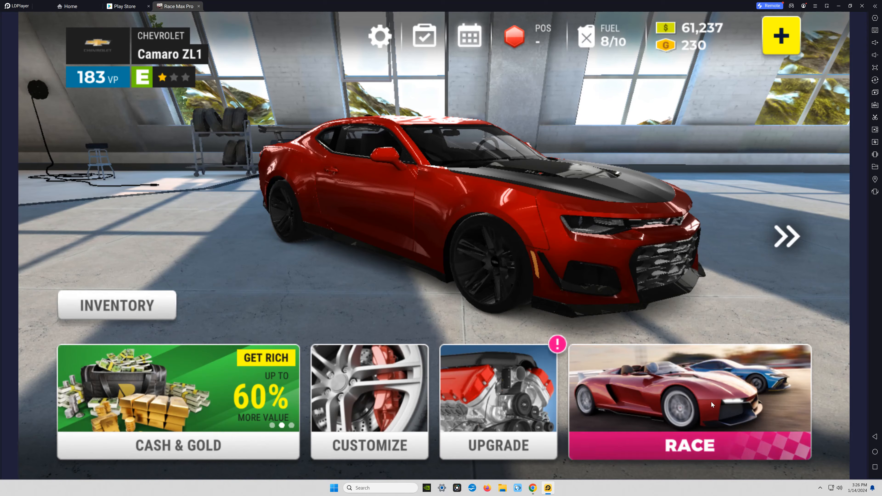
Step: Start Class E Street Series race 3 against Medialo from the event map
{"action": "left_click", "coordinate": [689, 445]}
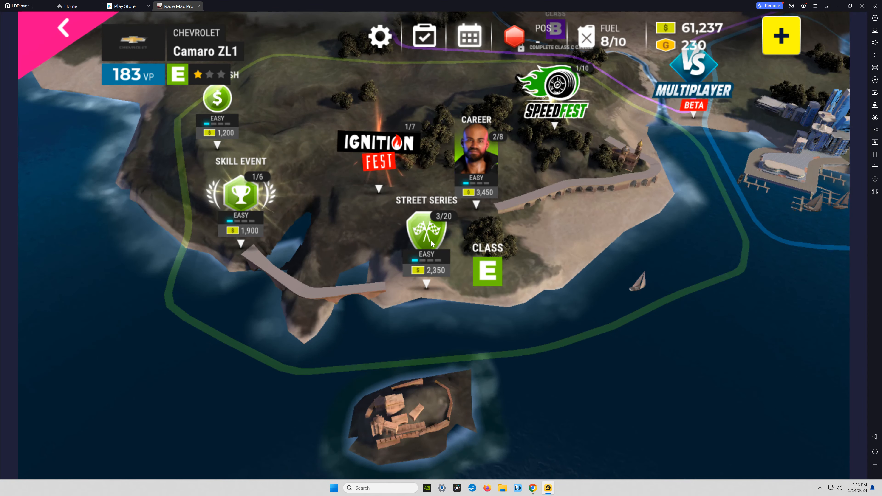
{"action": "left_click", "coordinate": [426, 231]}
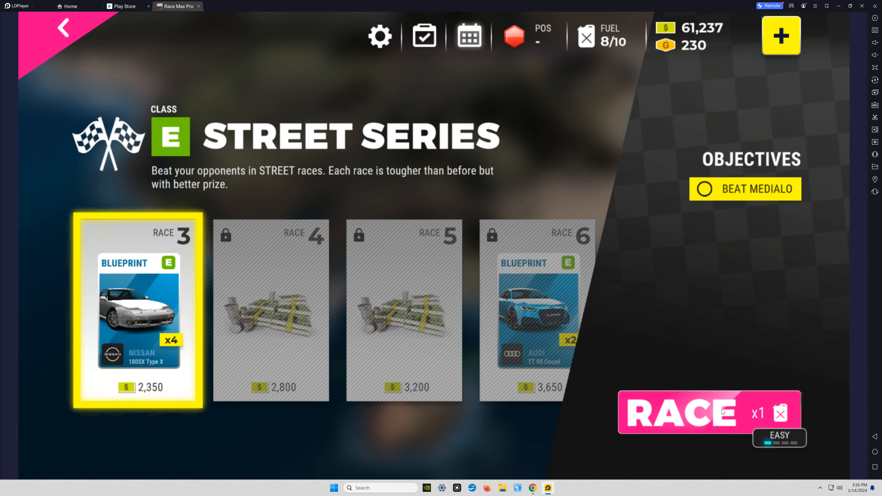
{"action": "left_click", "coordinate": [678, 412]}
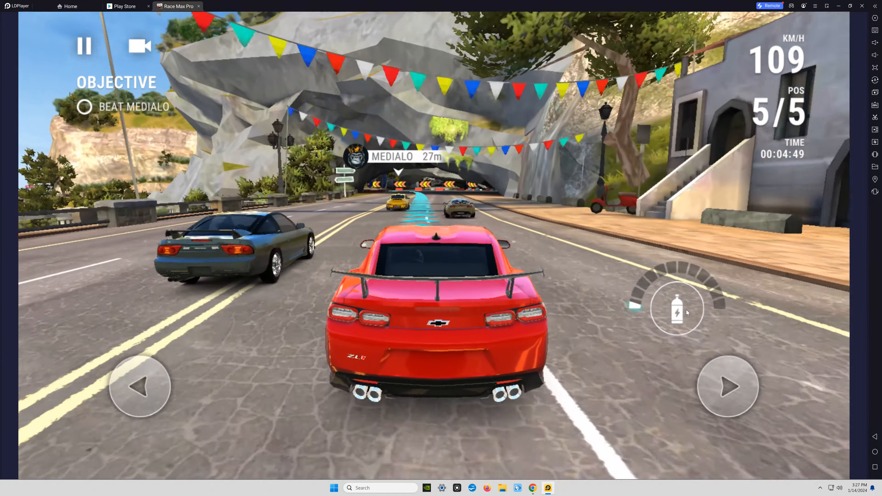
Step: Fire four nitro boosts during the race to finish ahead of Medialo
{"action": "left_click", "coordinate": [677, 309]}
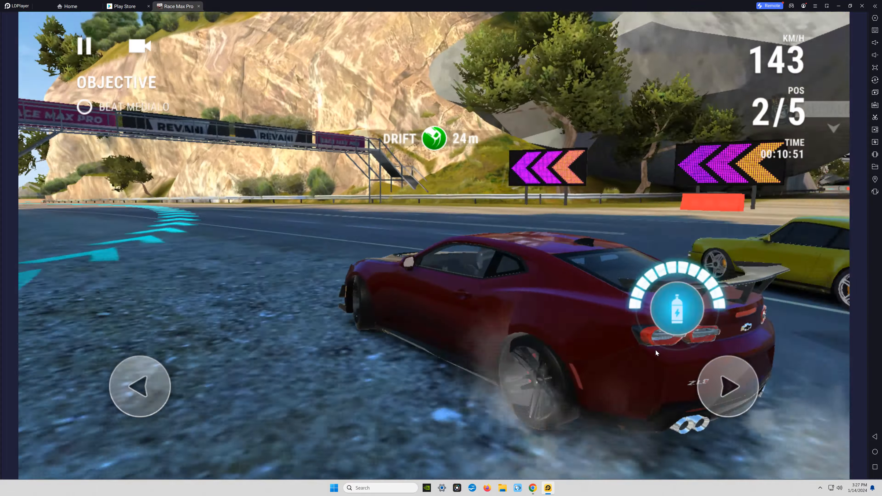
{"action": "left_click", "coordinate": [677, 308]}
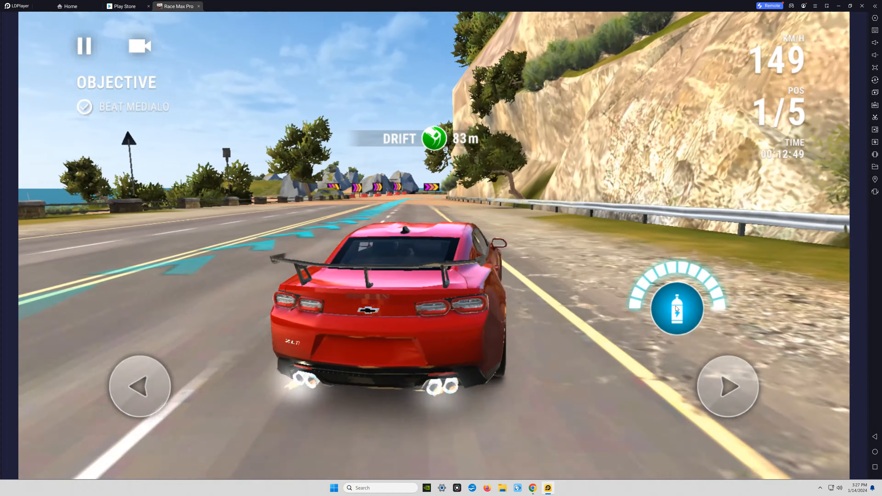
{"action": "left_click", "coordinate": [677, 308]}
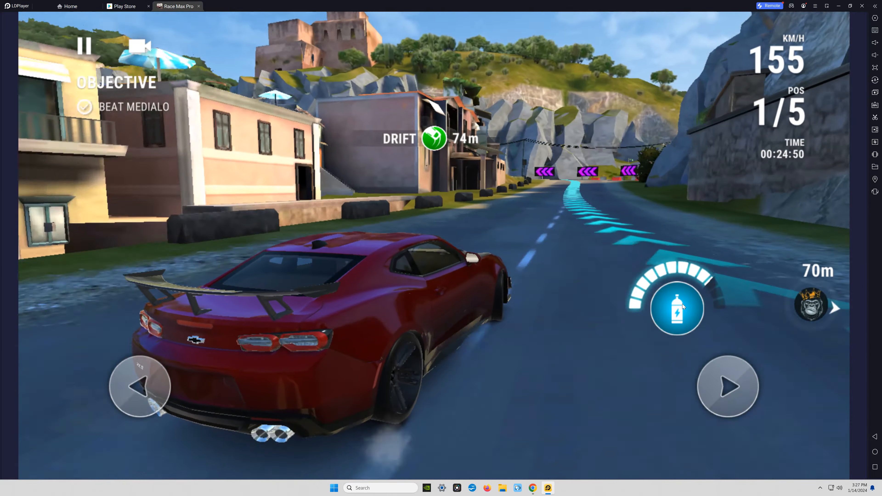
{"action": "left_click", "coordinate": [677, 309]}
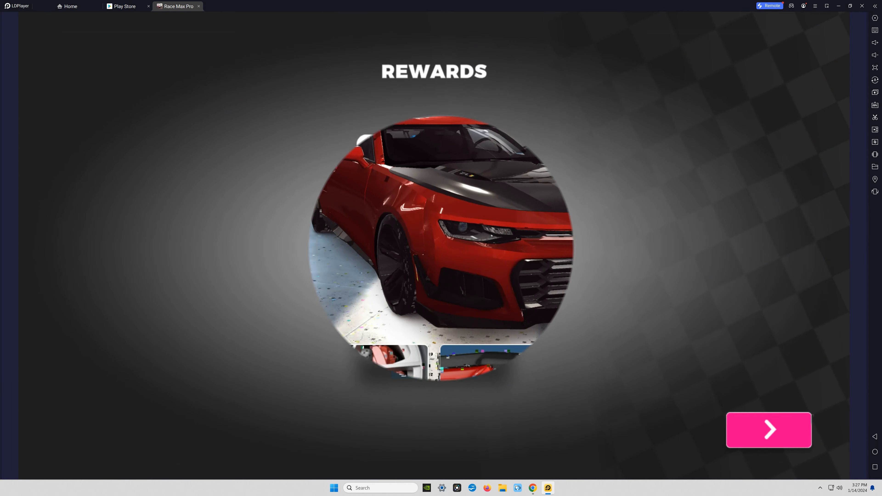
Step: Leave the Rewards screen and start loading the racing events from the garage
{"action": "left_click", "coordinate": [768, 430]}
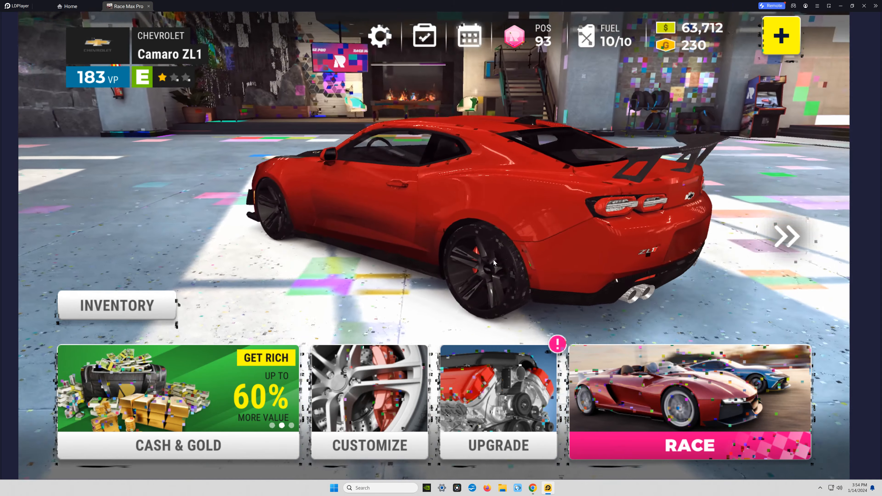
{"action": "left_click", "coordinate": [689, 446]}
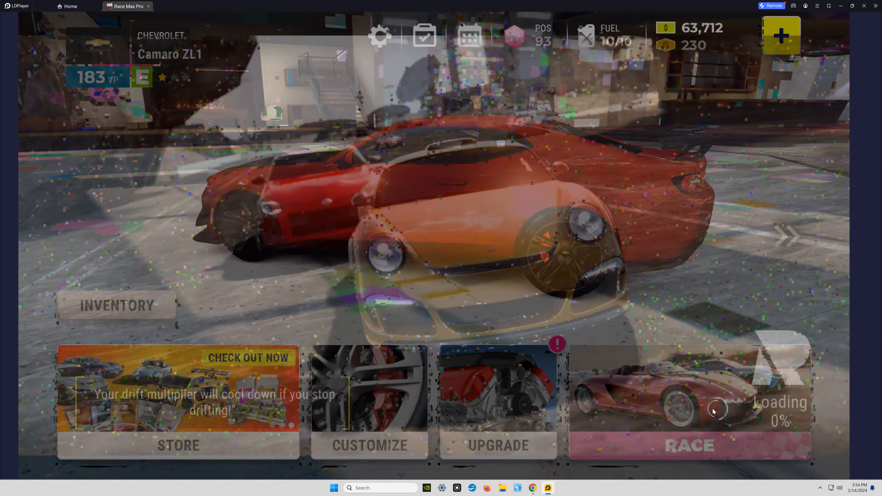
Step: Enter the Class E Career street race against boss Khaleed, skipping his taunt, and drive it to the rewards
{"action": "left_click", "coordinate": [689, 445]}
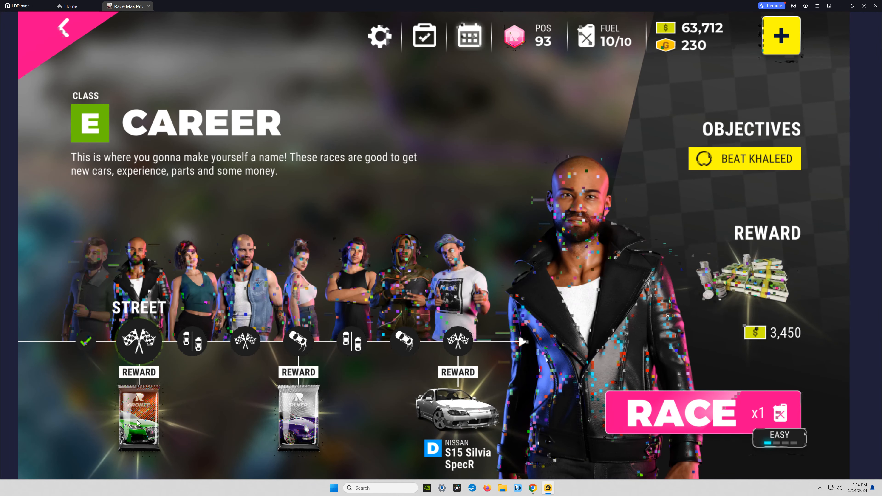
{"action": "left_click", "coordinate": [138, 340]}
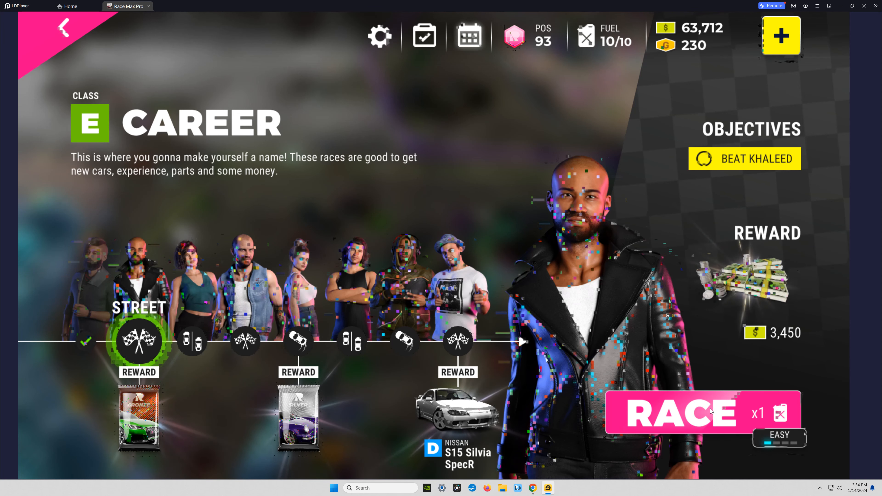
{"action": "left_click", "coordinate": [674, 412]}
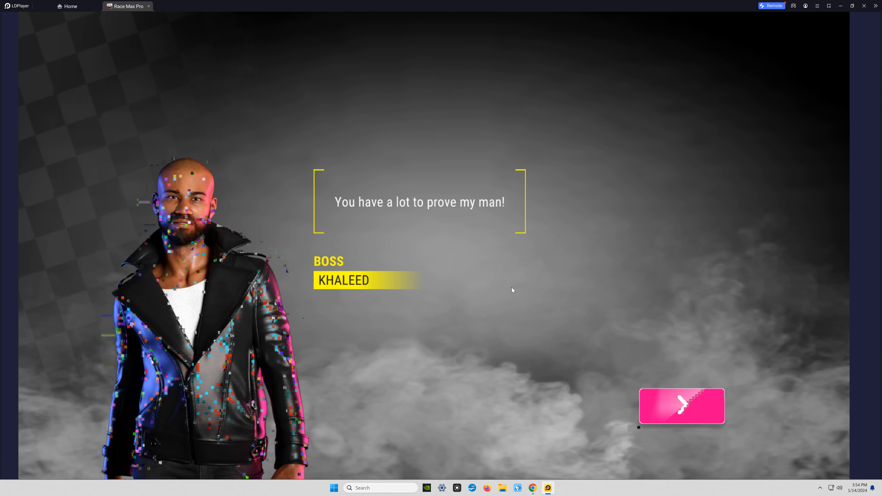
{"action": "left_click", "coordinate": [681, 405]}
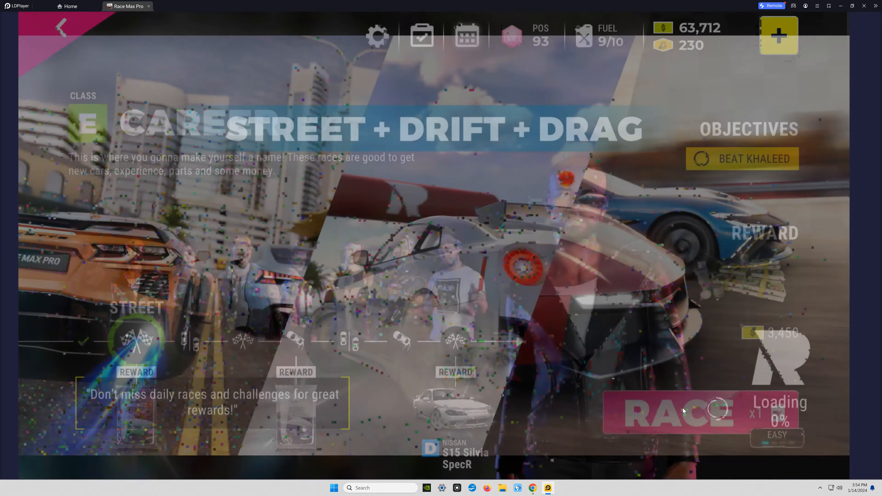
{"action": "left_click", "coordinate": [672, 414]}
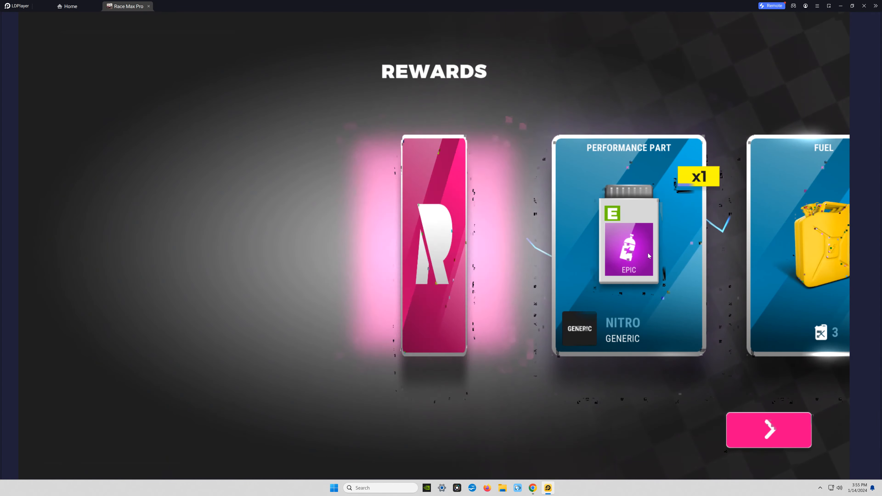
Step: Collect the win rewards of 3,641 cash and 1,725 XP and decline the Extra Cash doubling offer
{"action": "left_click", "coordinate": [769, 430]}
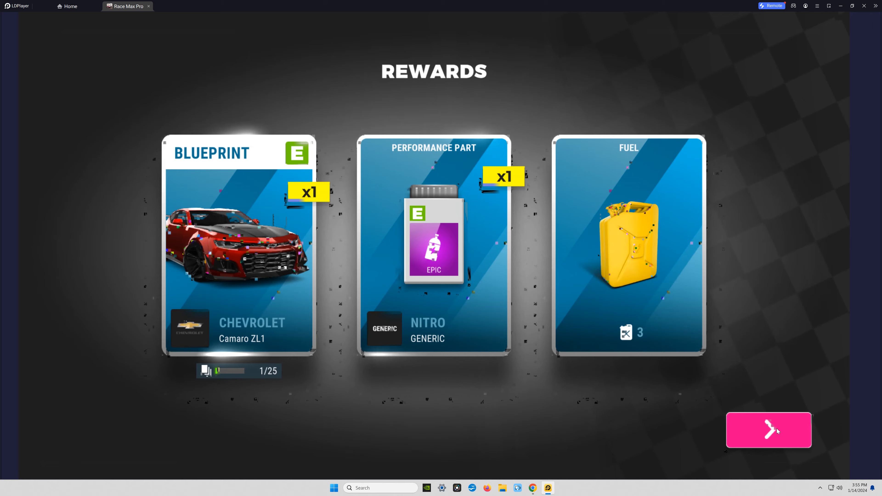
{"action": "left_click", "coordinate": [769, 430]}
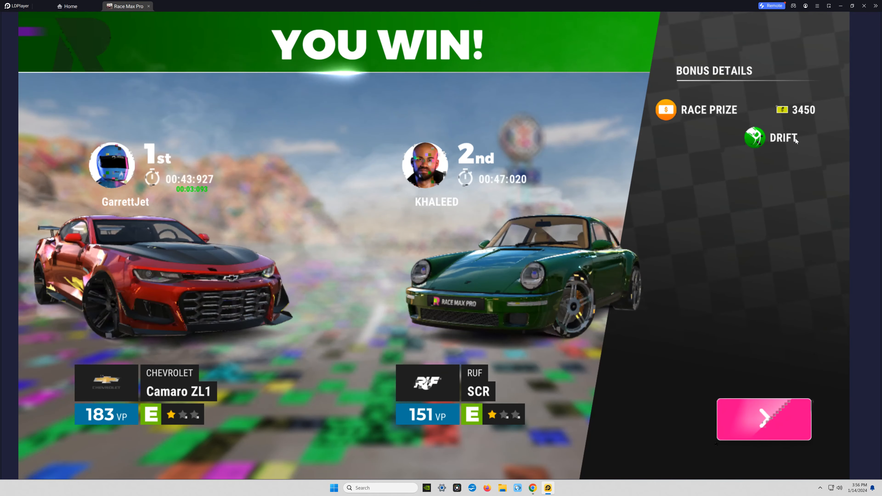
{"action": "left_click", "coordinate": [764, 419]}
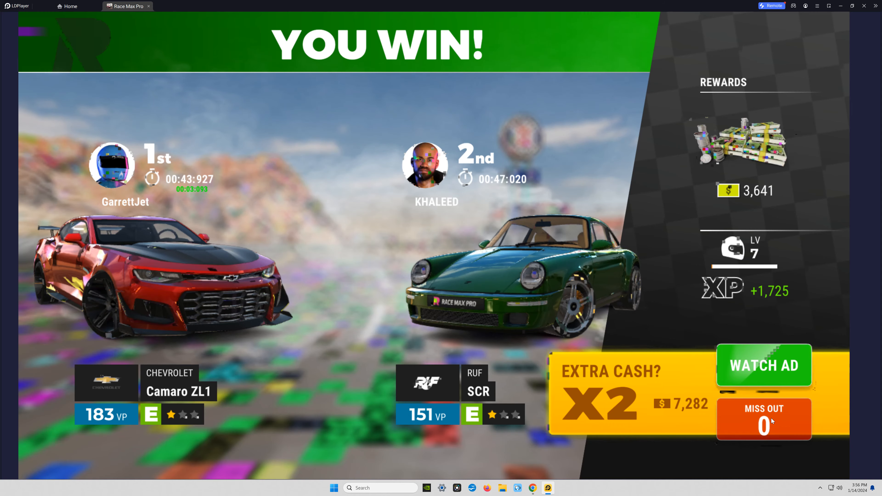
{"action": "left_click", "coordinate": [763, 419]}
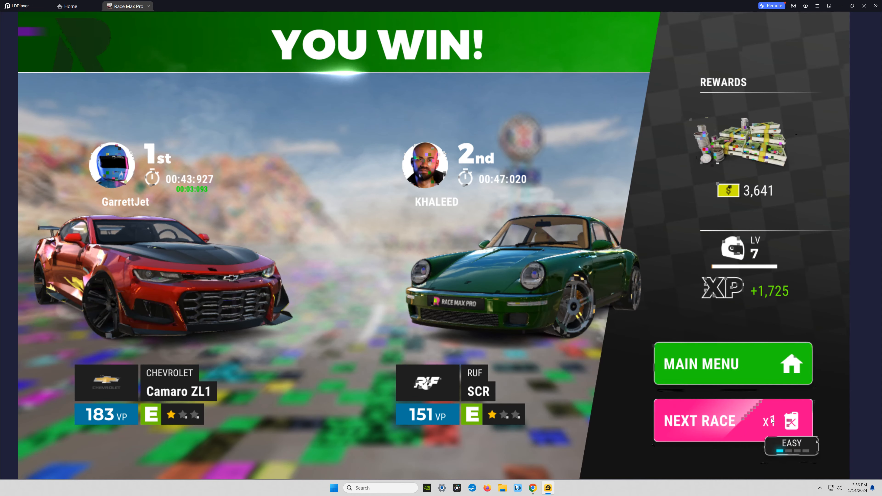
{"action": "left_click", "coordinate": [699, 420]}
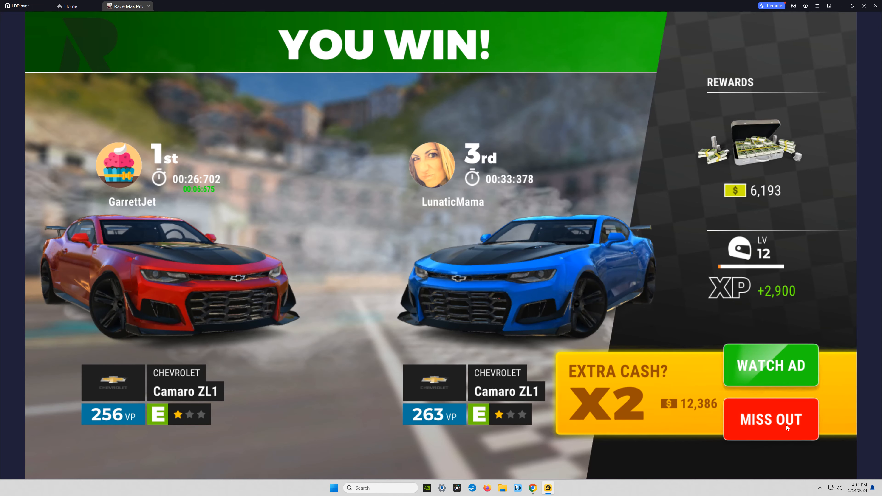
Step: Close the Tune Meister parts offer to reach the Camaro ZL1 gearbox upgrade page
{"action": "left_click", "coordinate": [771, 419]}
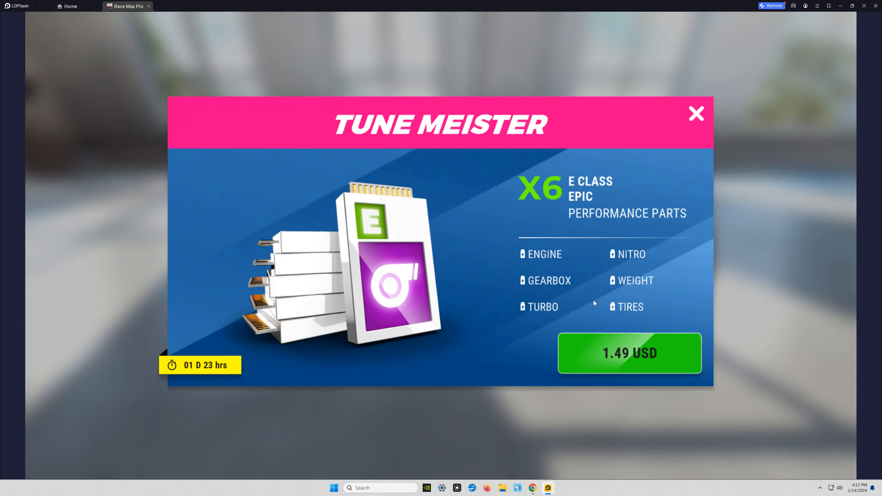
{"action": "left_click", "coordinate": [696, 113]}
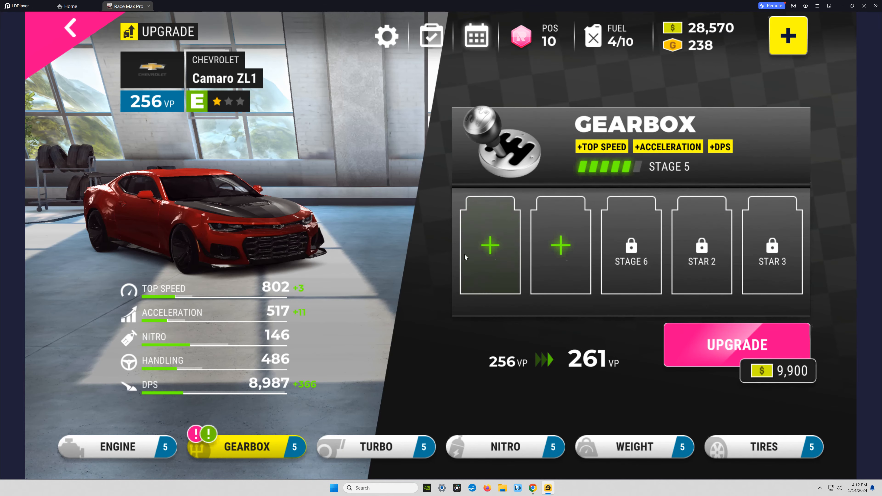
Step: Fit a common part in the first gearbox slot and buy the gearbox upgrade, dismissing the cooldown skip options
{"action": "left_click", "coordinate": [490, 245]}
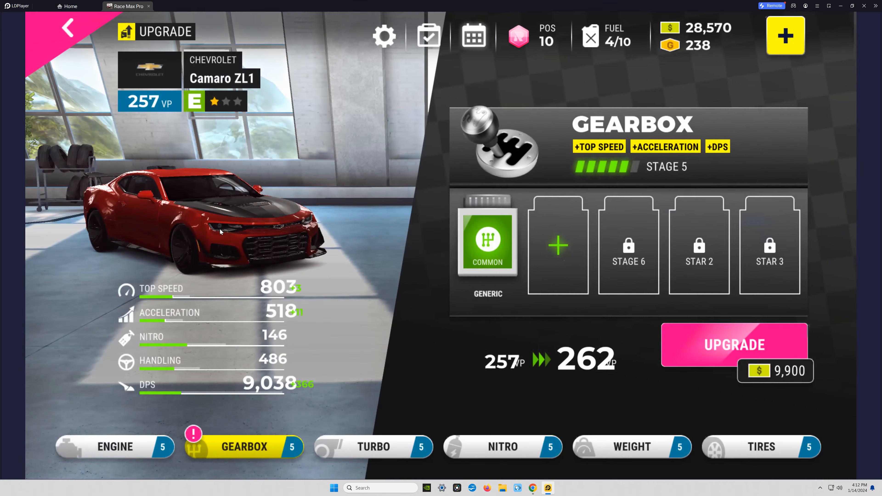
{"action": "left_click", "coordinate": [557, 244]}
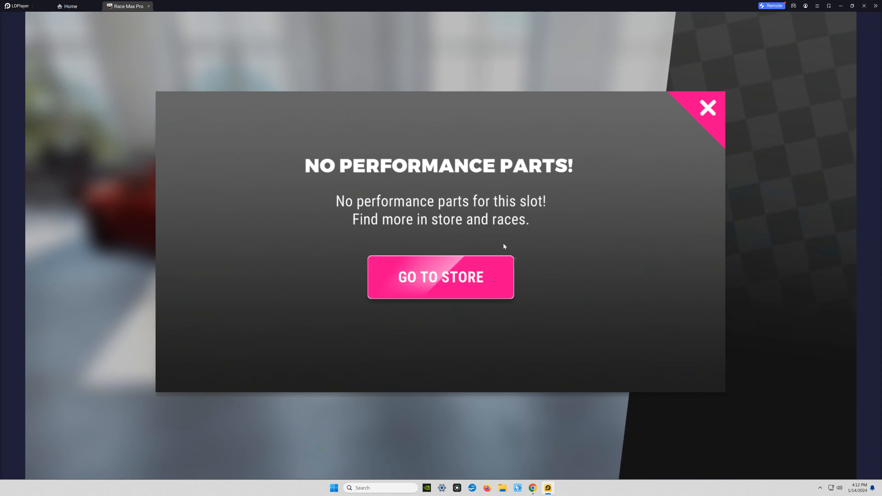
{"action": "left_click", "coordinate": [707, 108]}
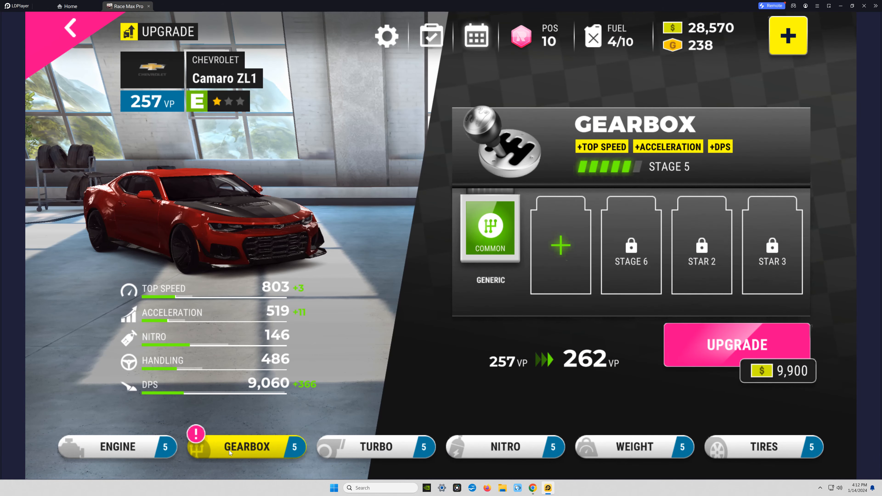
{"action": "mouse_move", "coordinate": [711, 40]}
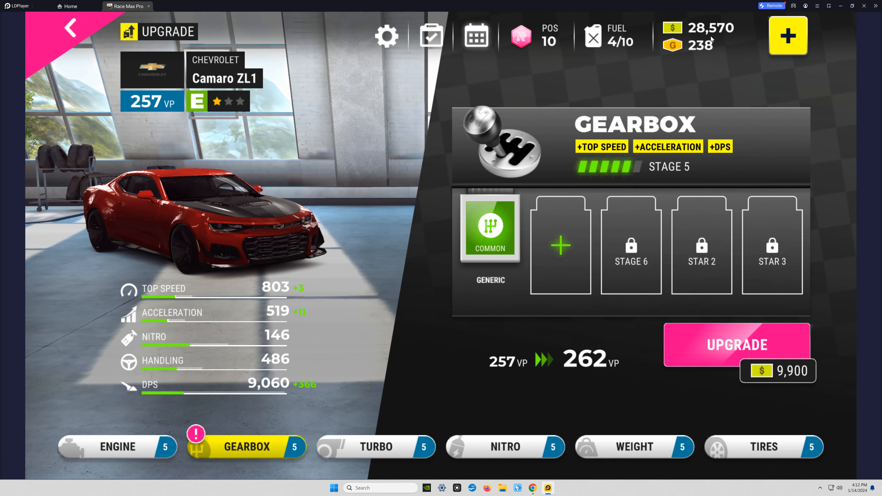
{"action": "left_click", "coordinate": [736, 345]}
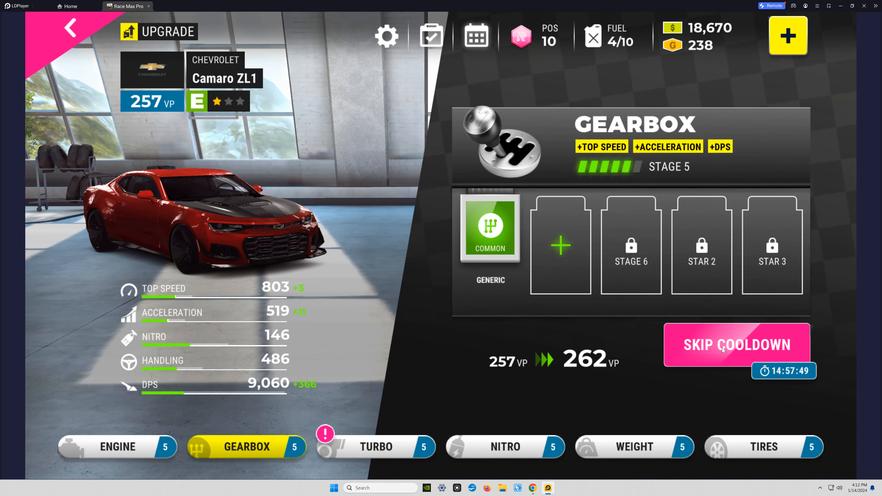
{"action": "left_click", "coordinate": [736, 345]}
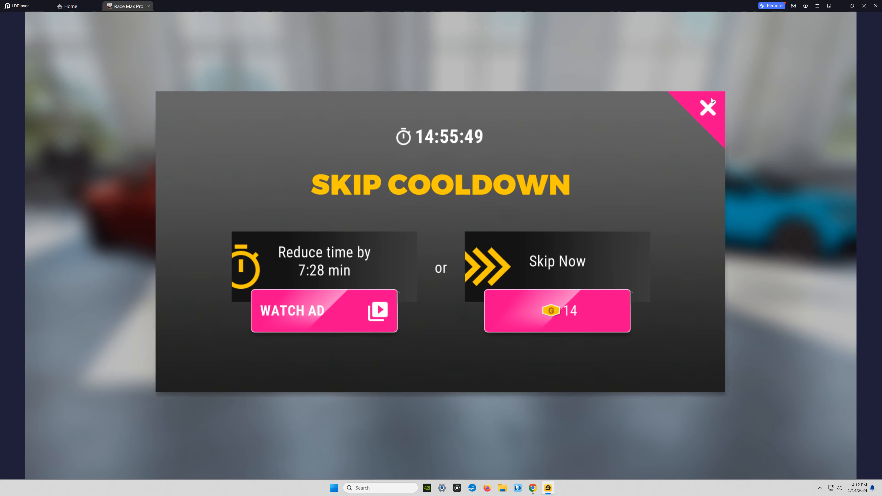
{"action": "left_click", "coordinate": [708, 108]}
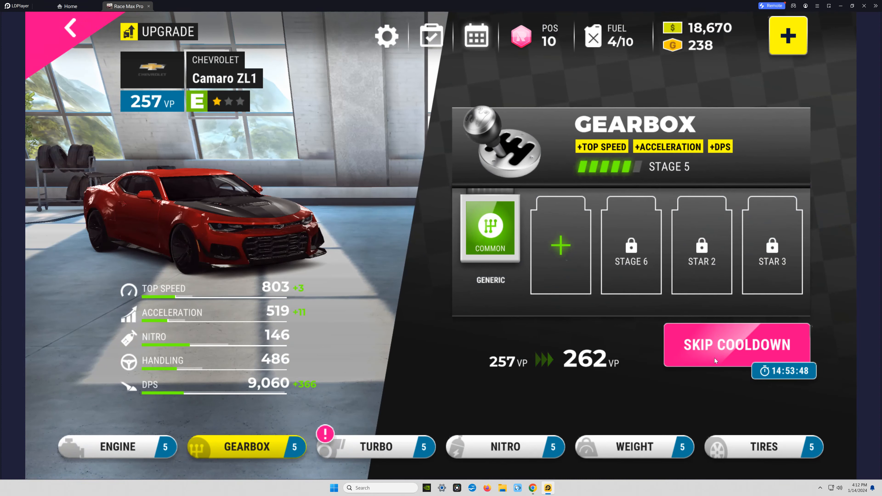
Step: Buy the turbo upgrade for the Camaro ZL1, leaving cash at 7,870
{"action": "left_click", "coordinate": [375, 446]}
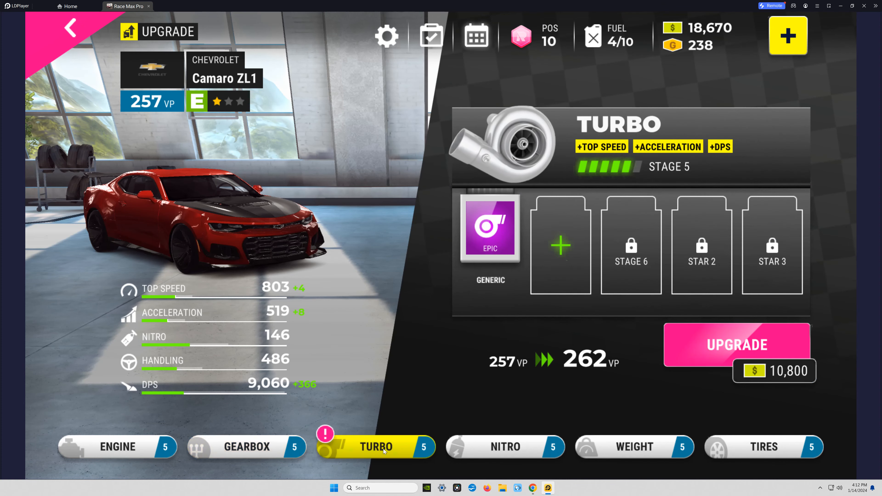
{"action": "left_click", "coordinate": [737, 344]}
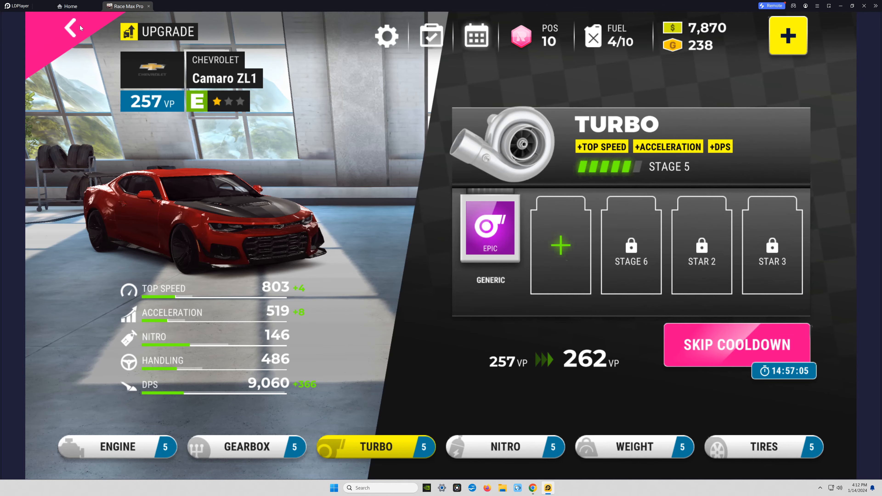
Step: Return to the garage and bring up the event map past Cassie's Drag Series tip
{"action": "left_click", "coordinate": [71, 28]}
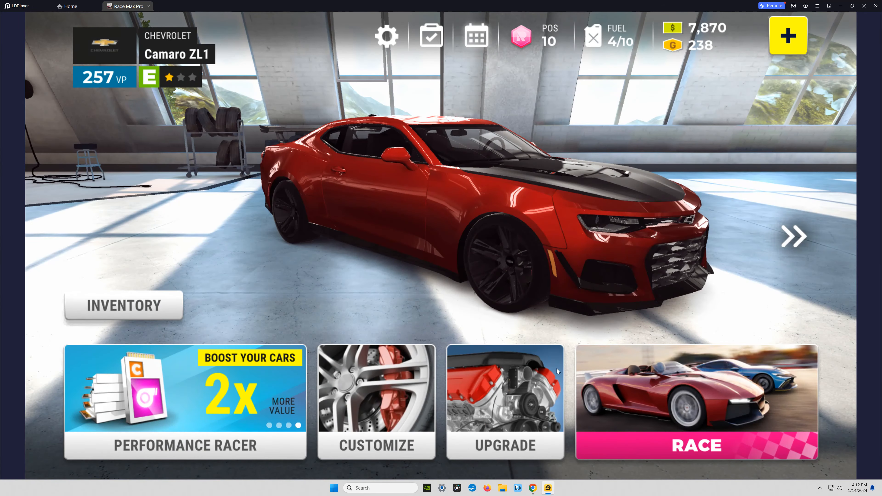
{"action": "left_click", "coordinate": [696, 445]}
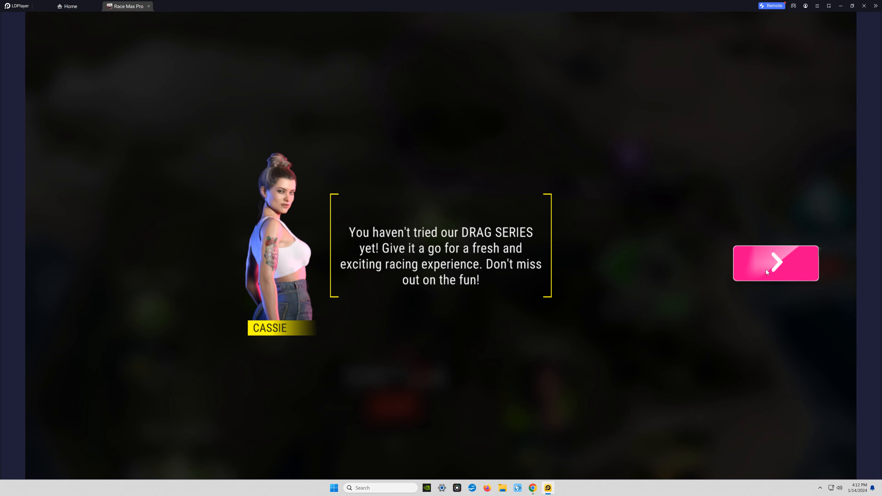
{"action": "left_click", "coordinate": [775, 264]}
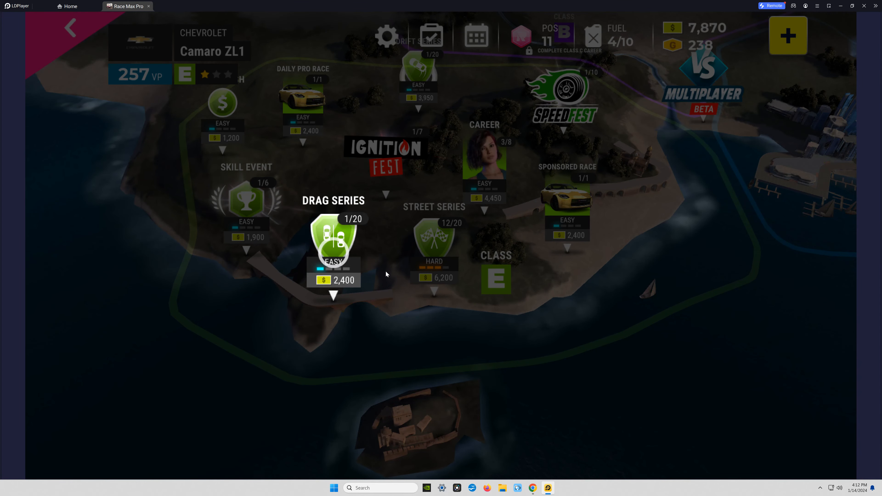
Step: Win Drag Series Race 1 to earn the Nissan 180SX Type X blueprint x2
{"action": "left_click", "coordinate": [333, 242]}
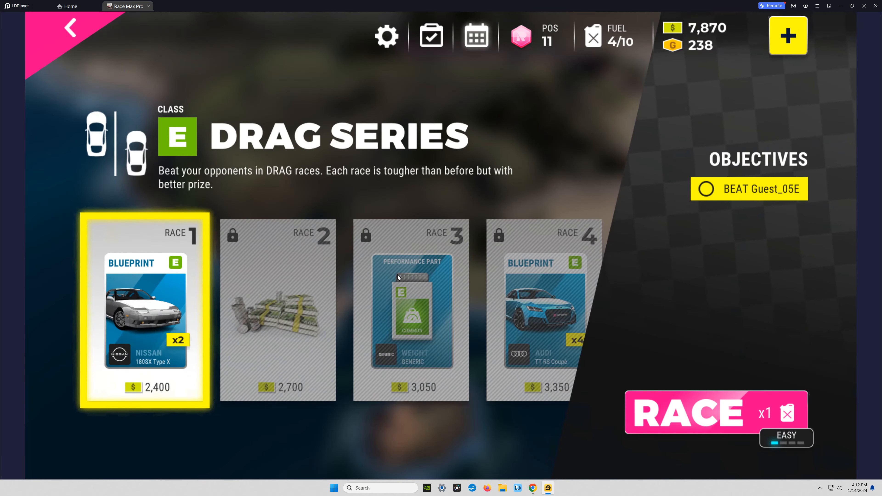
{"action": "left_click", "coordinate": [687, 412]}
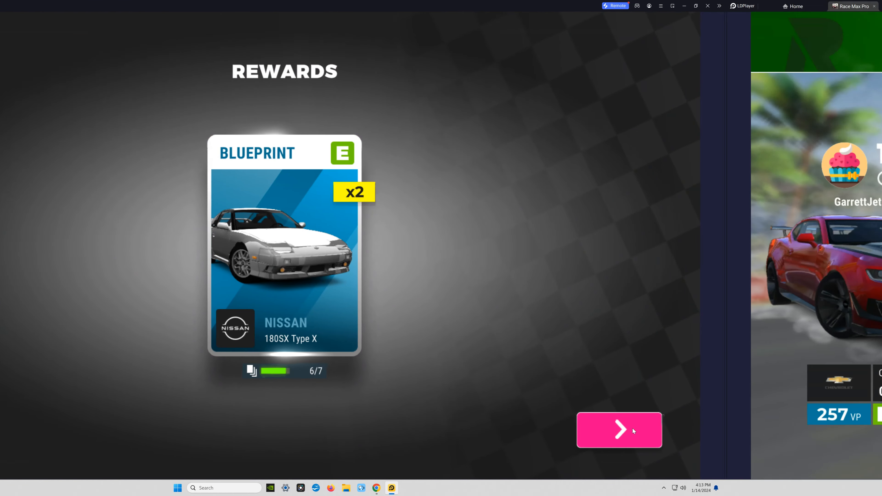
Step: Take the 2,448 cash and 1,200 XP win over Guest_05E, declining doubled cash, and continue to the next race
{"action": "left_click", "coordinate": [618, 430]}
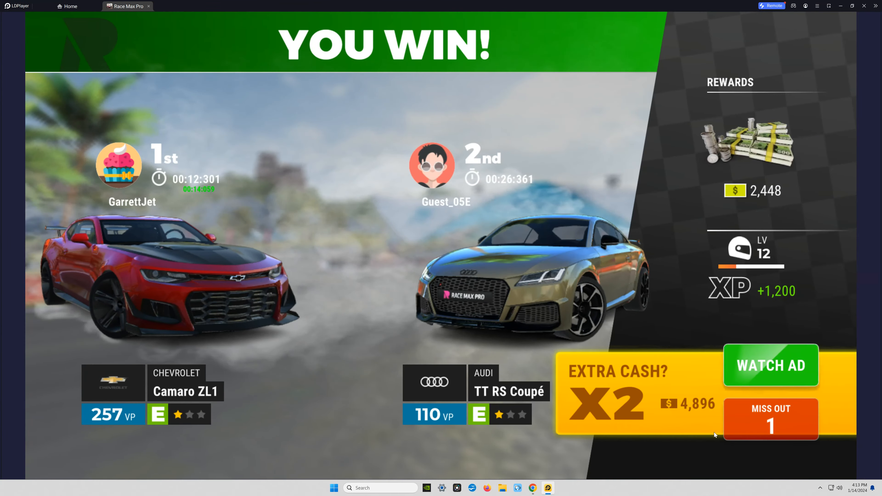
{"action": "left_click", "coordinate": [770, 419]}
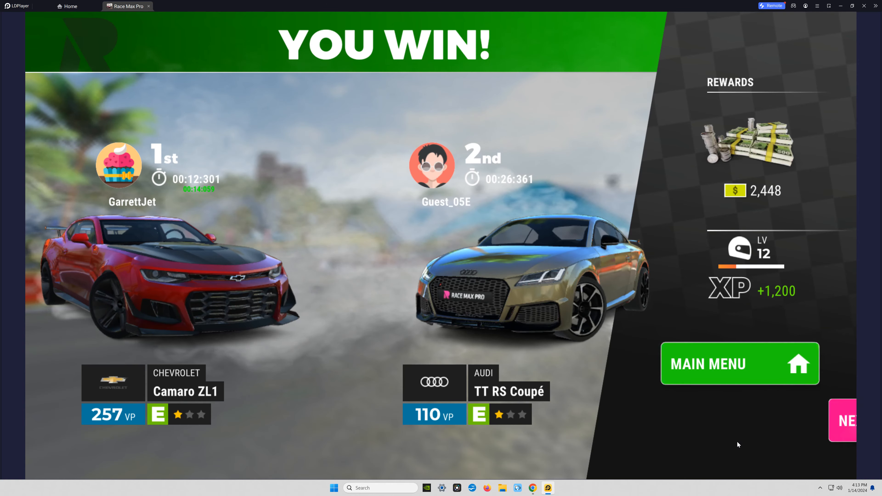
{"action": "left_click", "coordinate": [739, 364]}
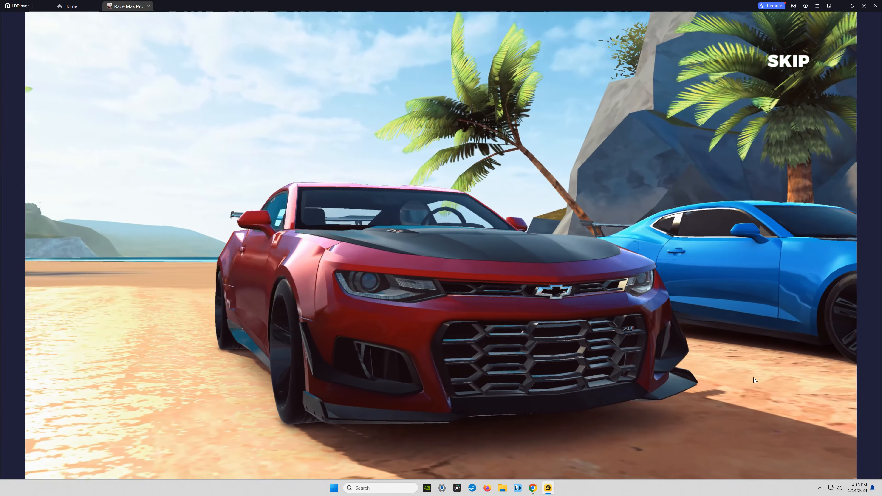
Step: Skip the race intro and finish the race to reach the stage 5 nitro upgrade page
{"action": "left_click", "coordinate": [787, 61]}
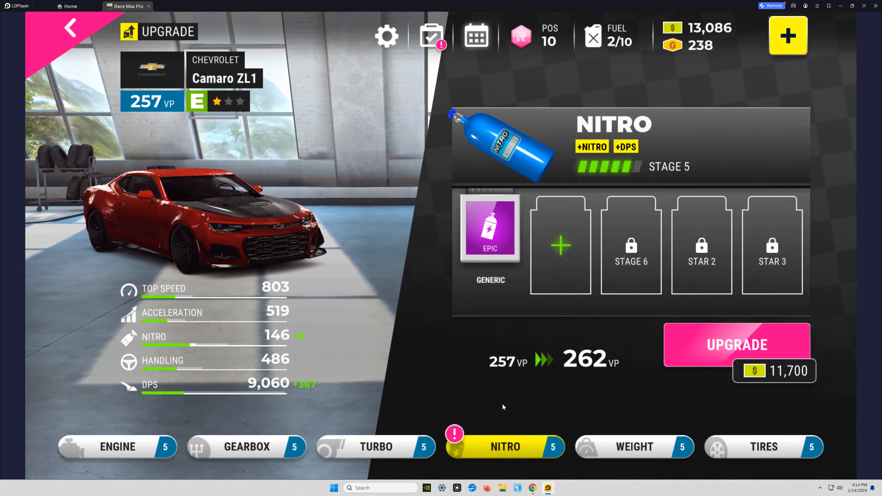
Step: Buy the Camaro ZL1 nitro upgrade, dropping cash to 1,386, and return to the garage
{"action": "left_click", "coordinate": [736, 345]}
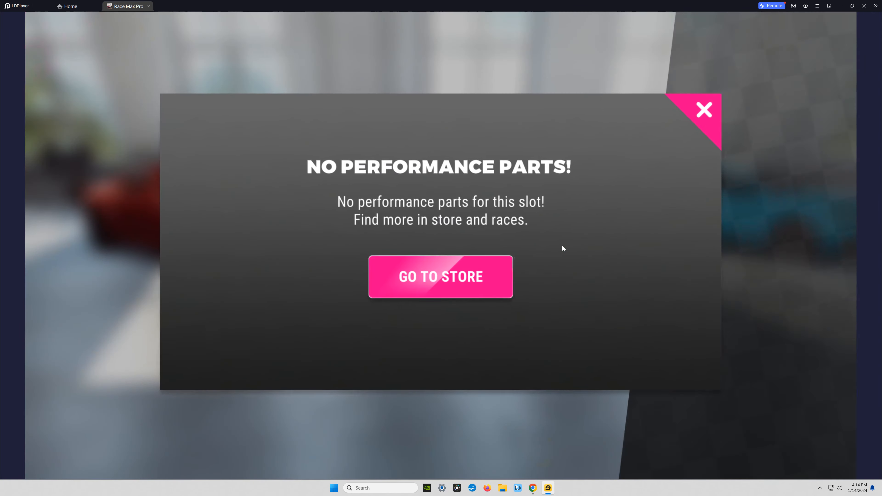
{"action": "left_click", "coordinate": [704, 110]}
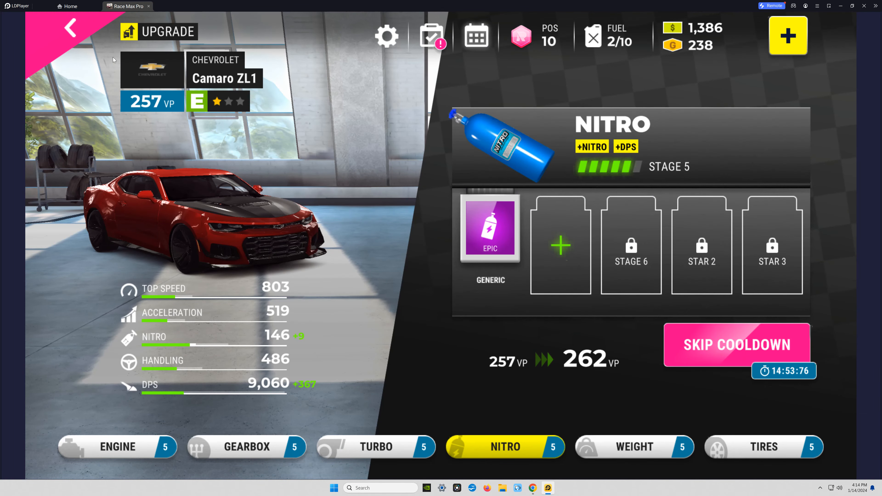
{"action": "left_click", "coordinate": [69, 28]}
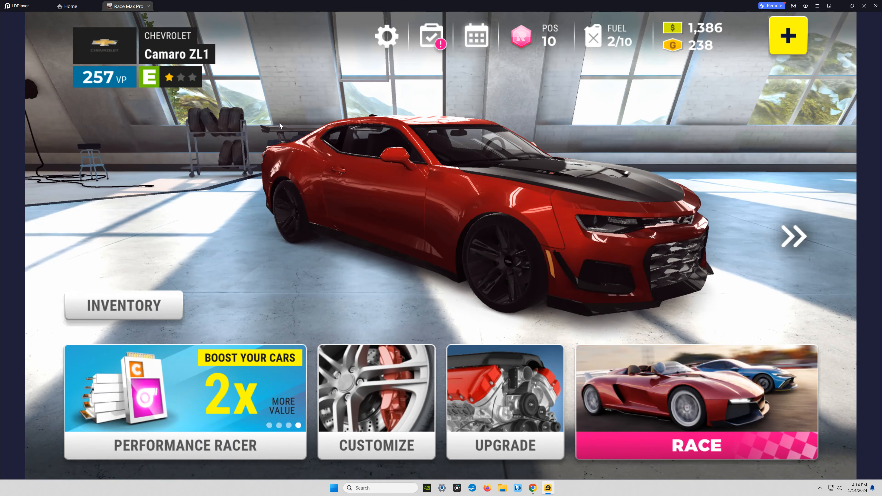